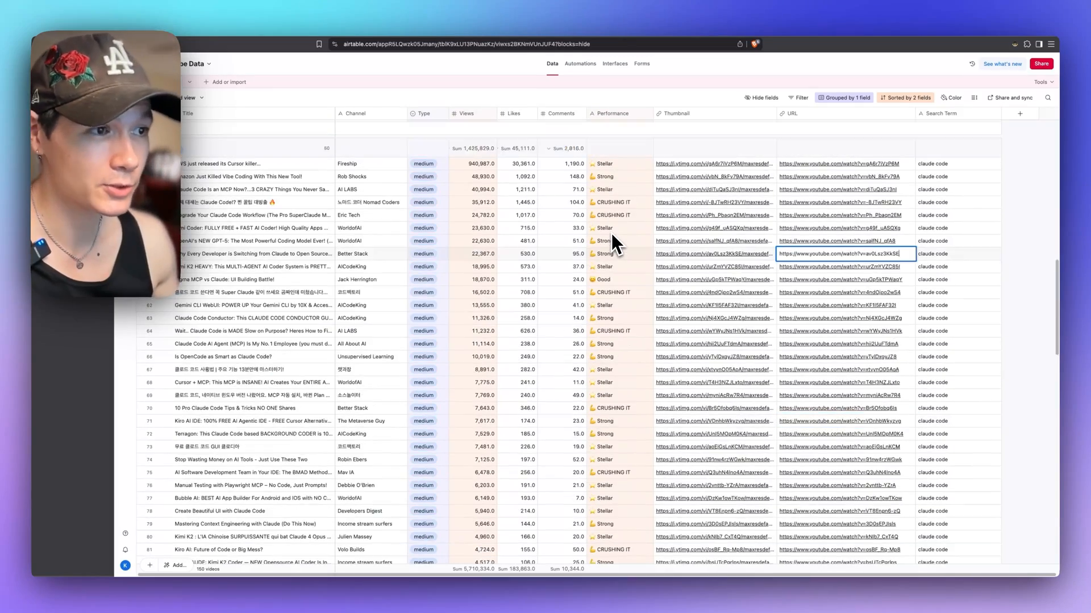
Step: Open the Google Cloud Console for the Self-hosted n8n project from the web search results
scroll(down, 3)
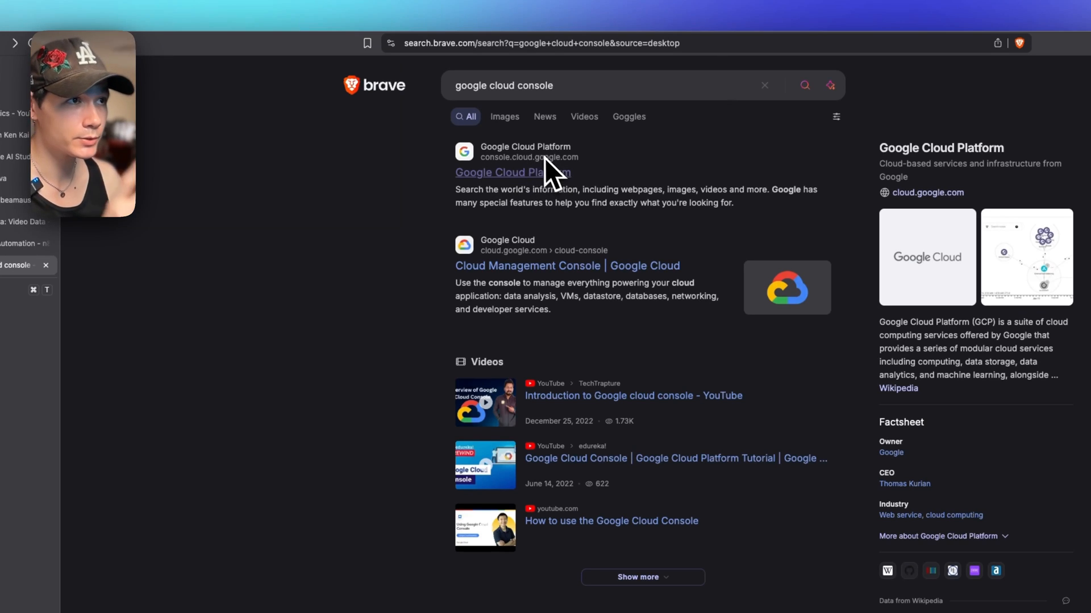
click(591, 86)
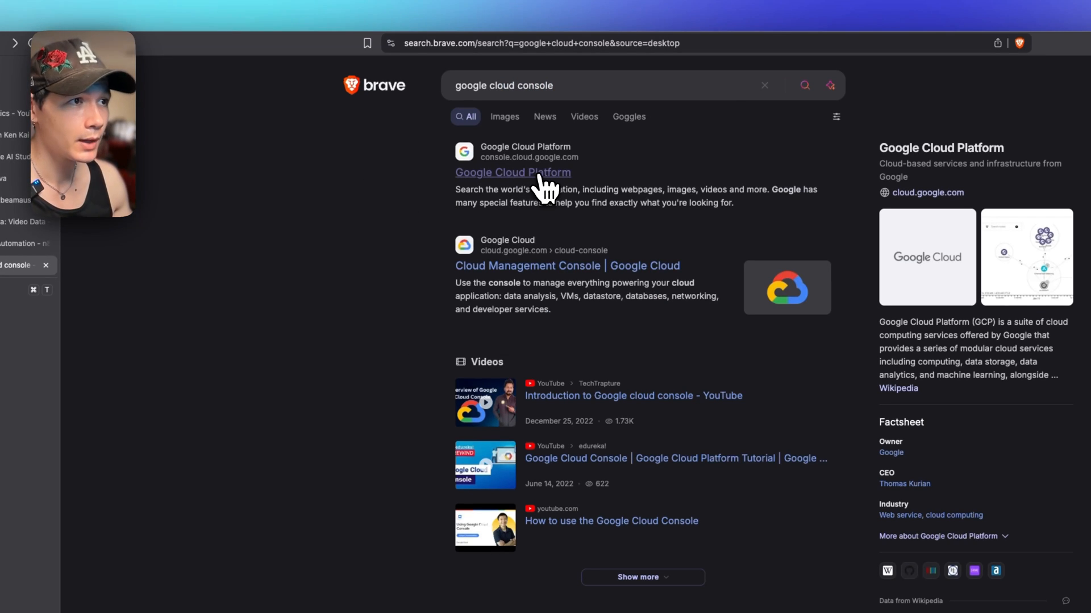
click(512, 172)
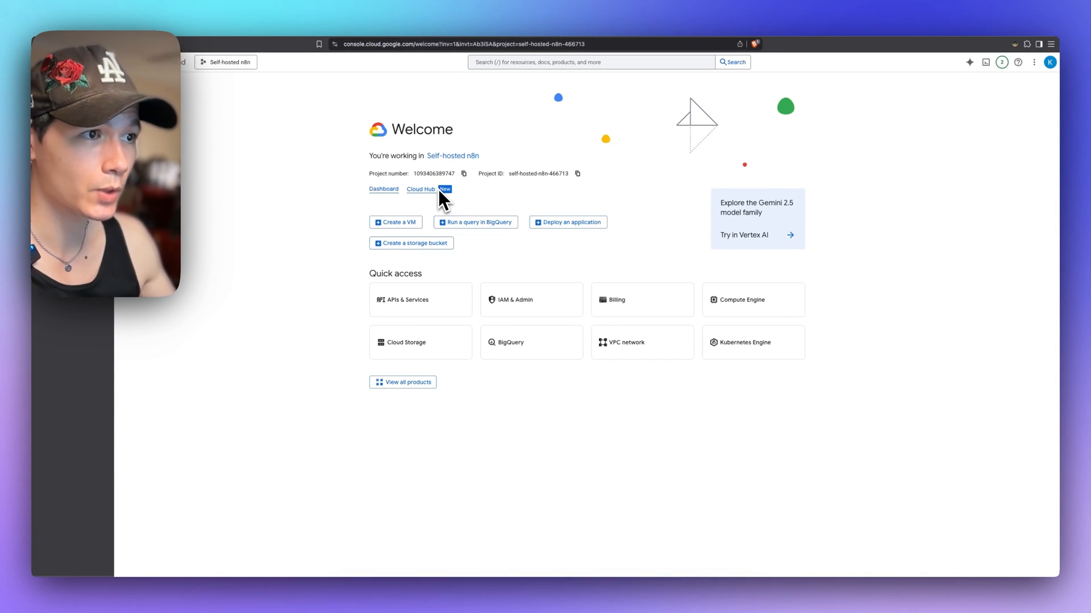
mouse_move(390, 299)
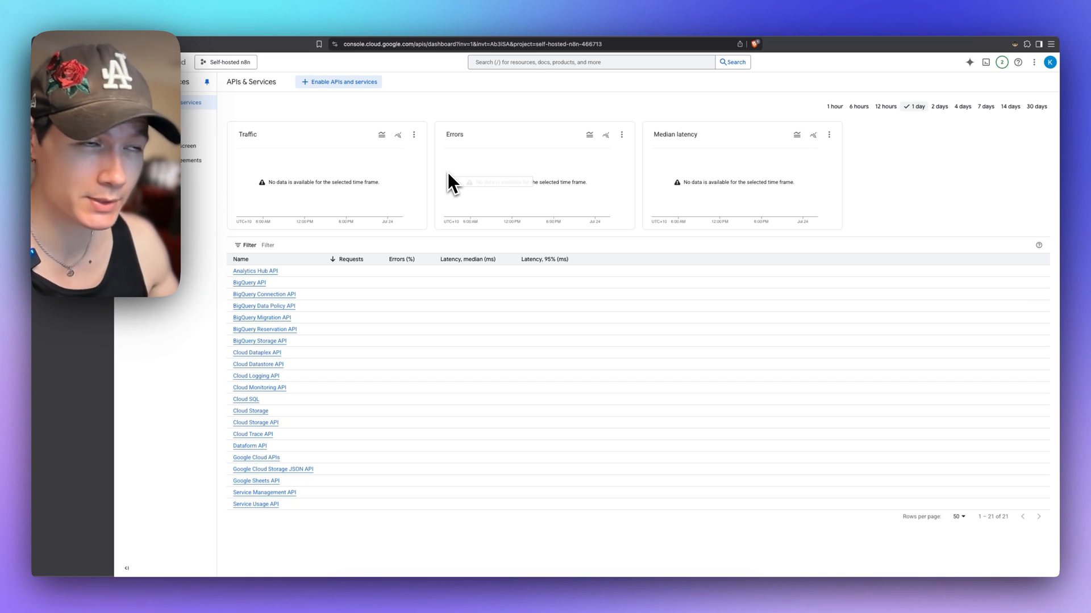
mouse_move(496, 135)
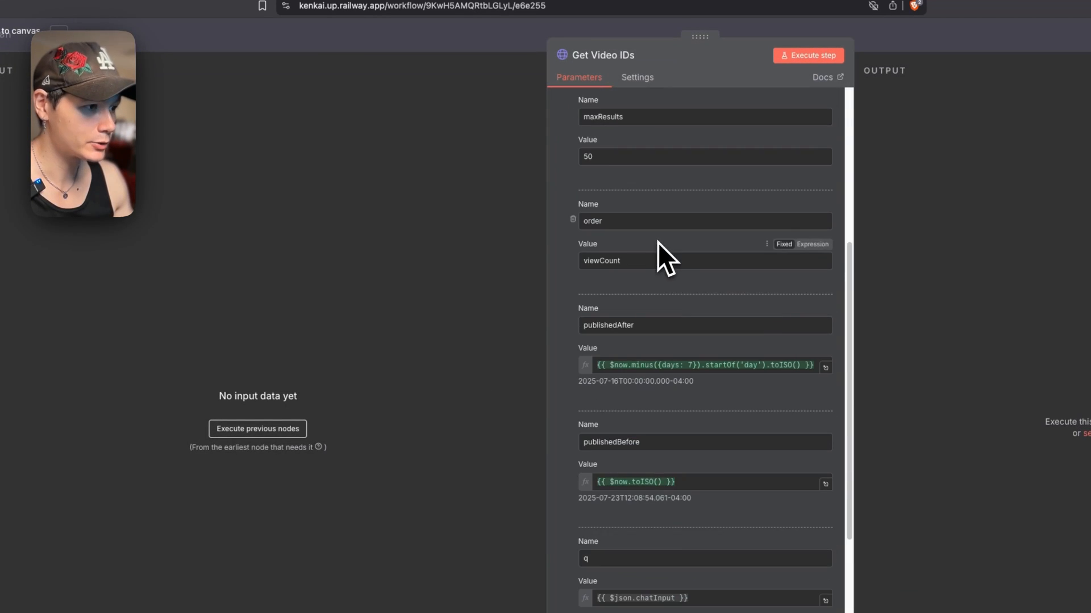
Step: Scroll the Get Video IDs parameters showing 50 results ordered by viewCount within the date range
scroll(down, 3)
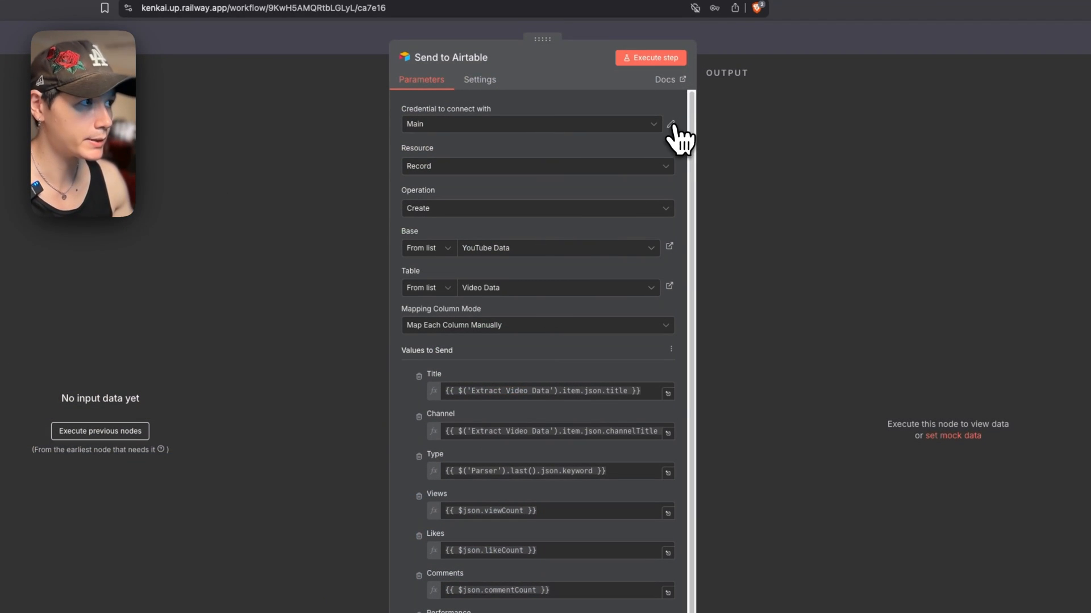
Step: Edit the Send to Airtable credential and view its docs on personal access token scopes
click(670, 124)
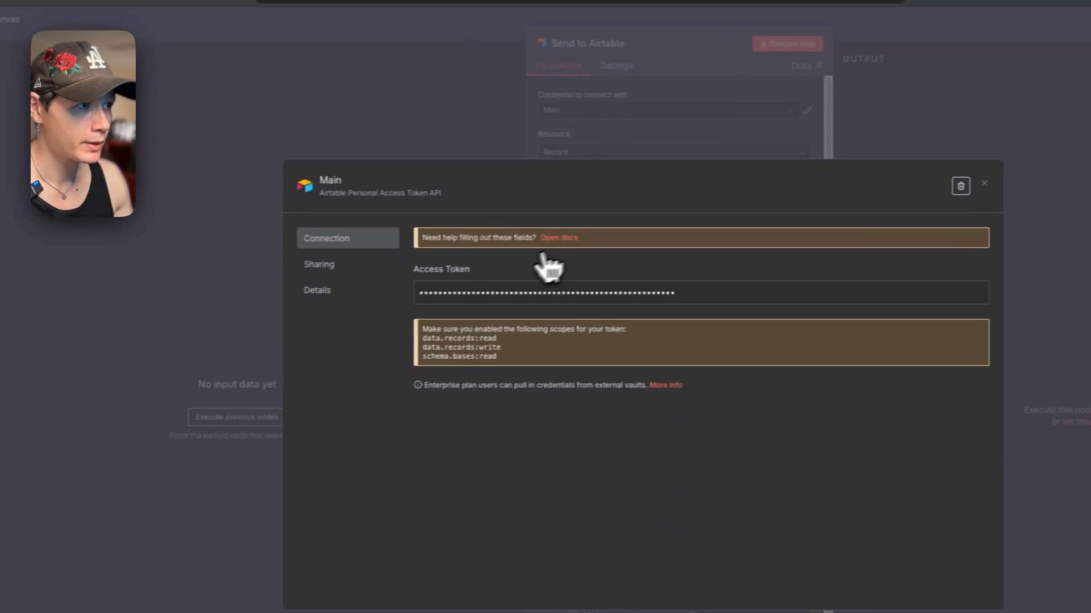
click(559, 237)
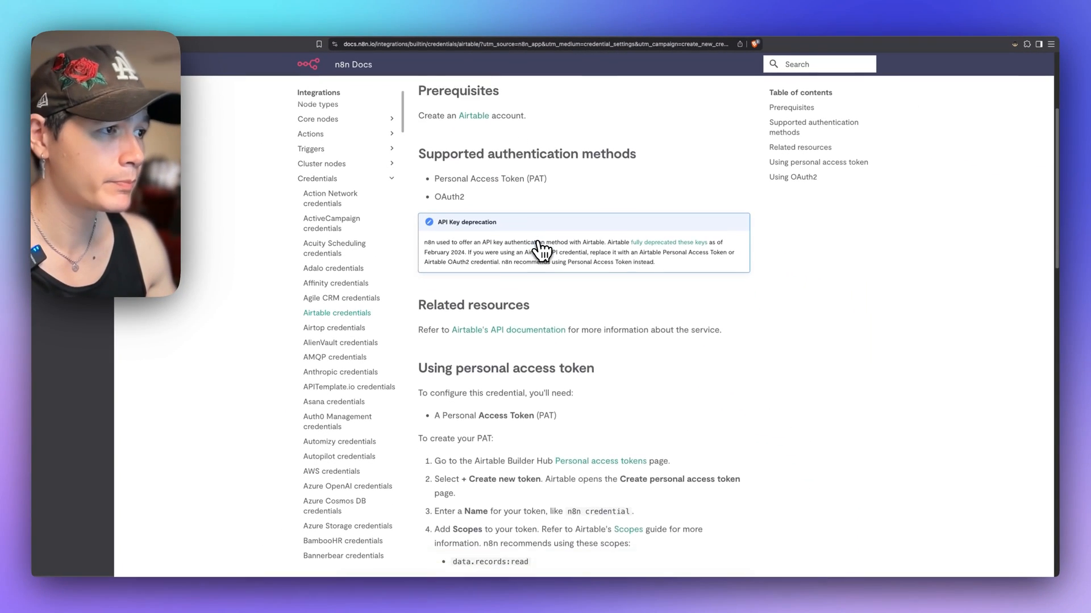
scroll(down, 3)
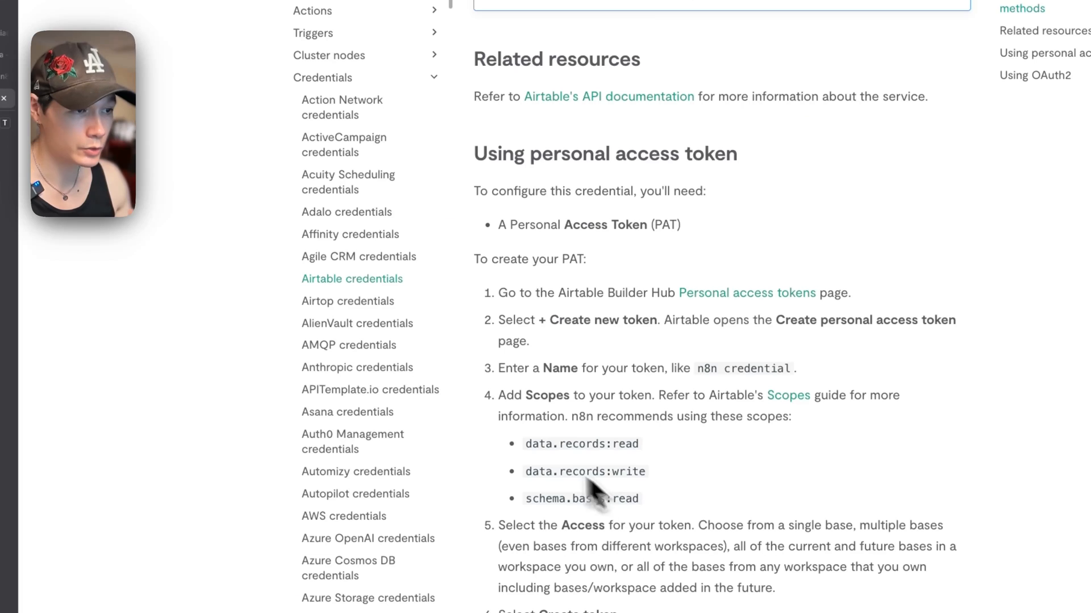
mouse_move(661, 518)
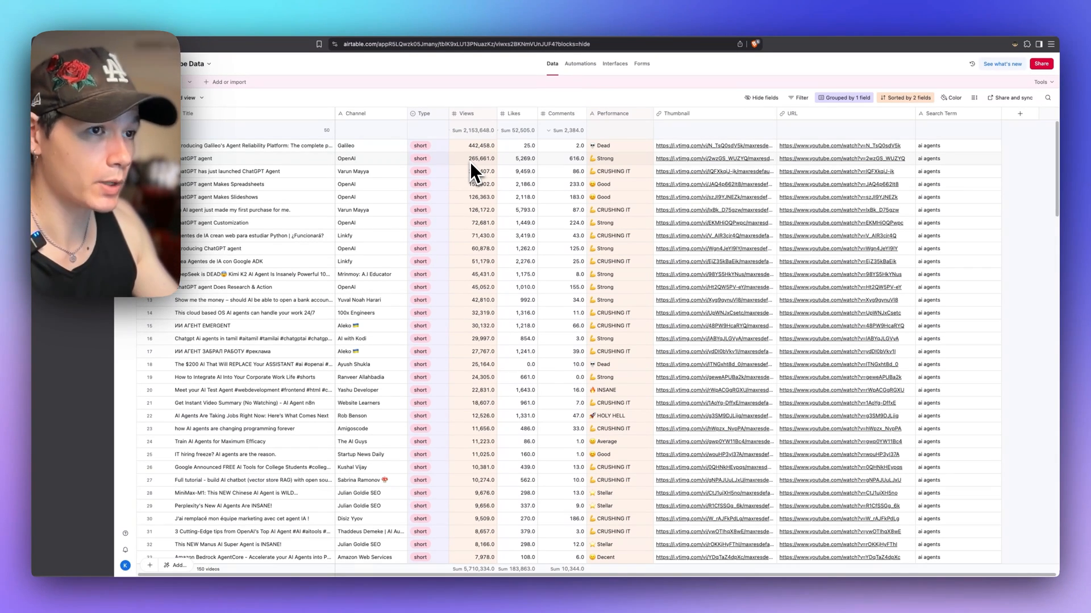
mouse_move(253, 156)
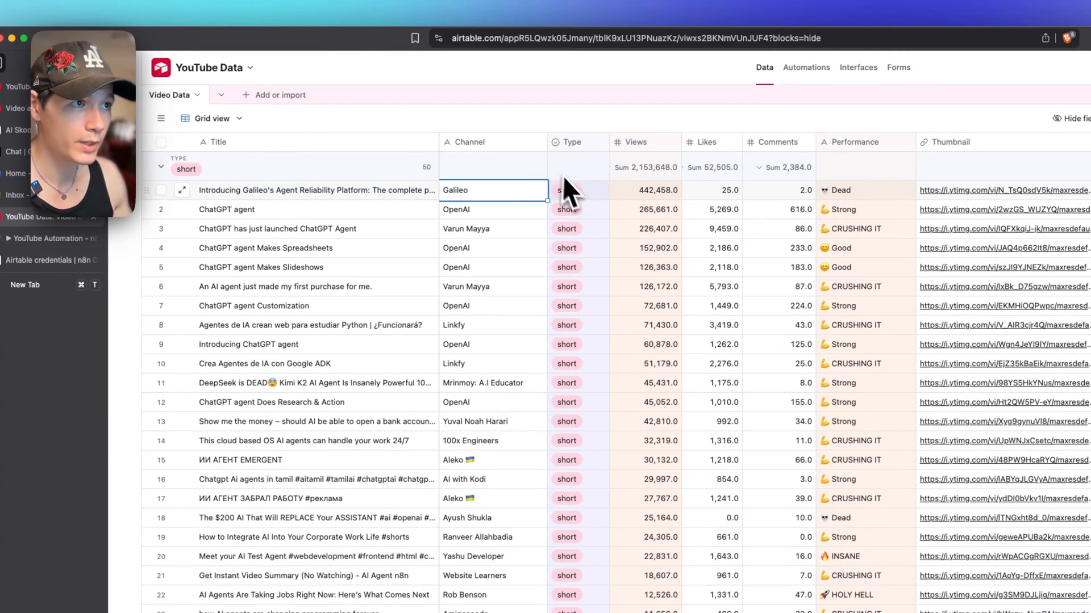
click(567, 190)
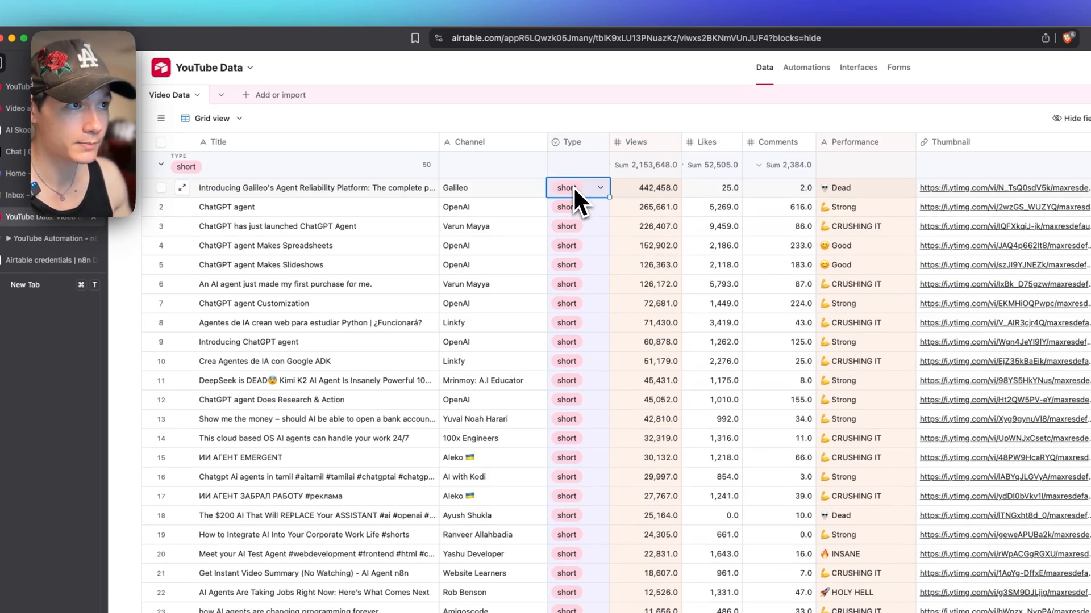
scroll(down, 3)
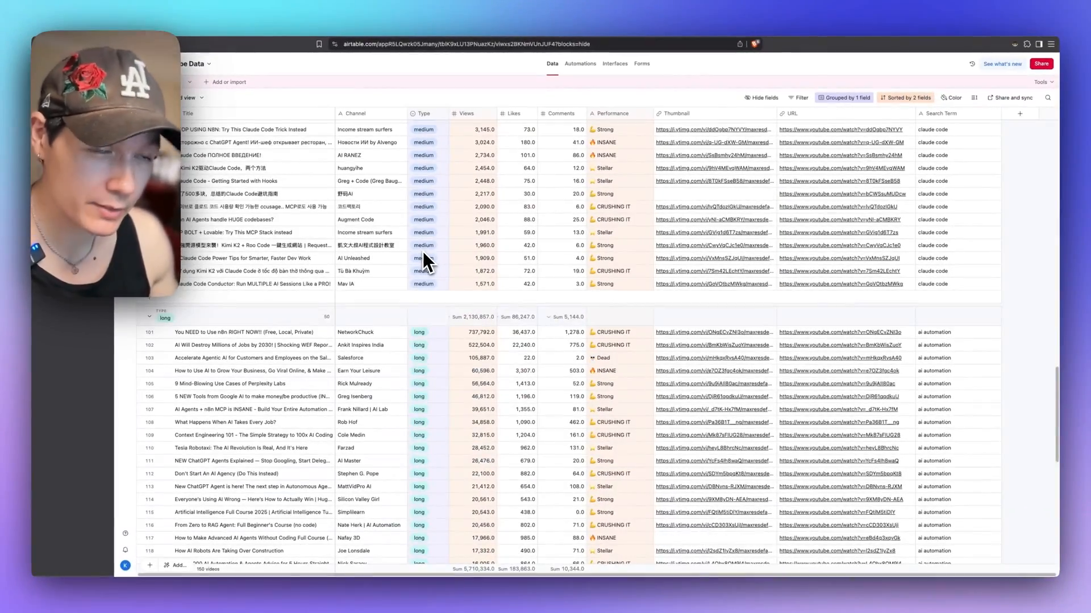
scroll(down, 3)
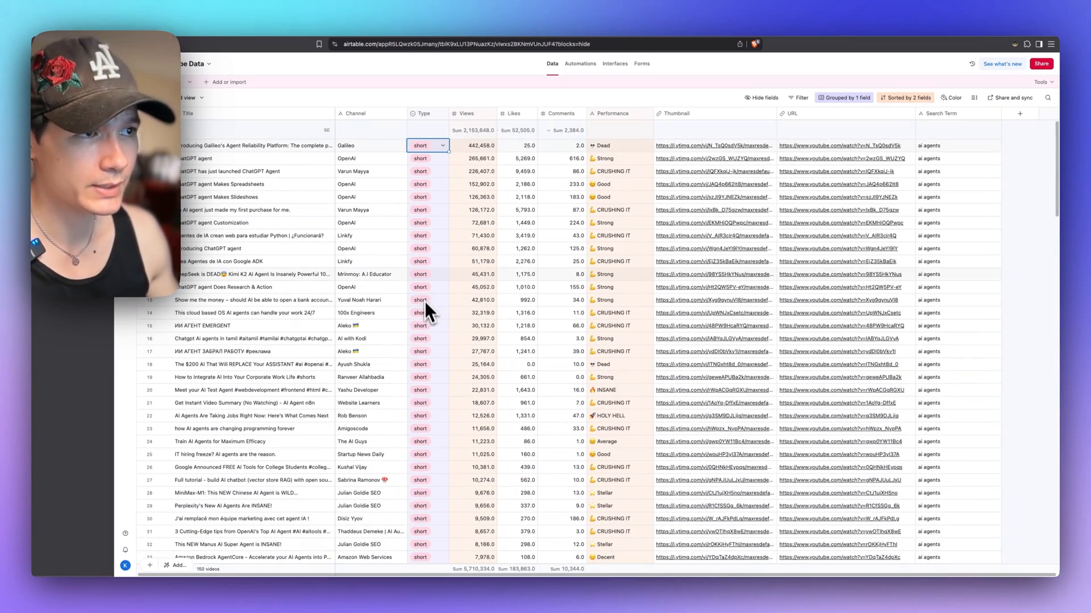
mouse_move(428, 291)
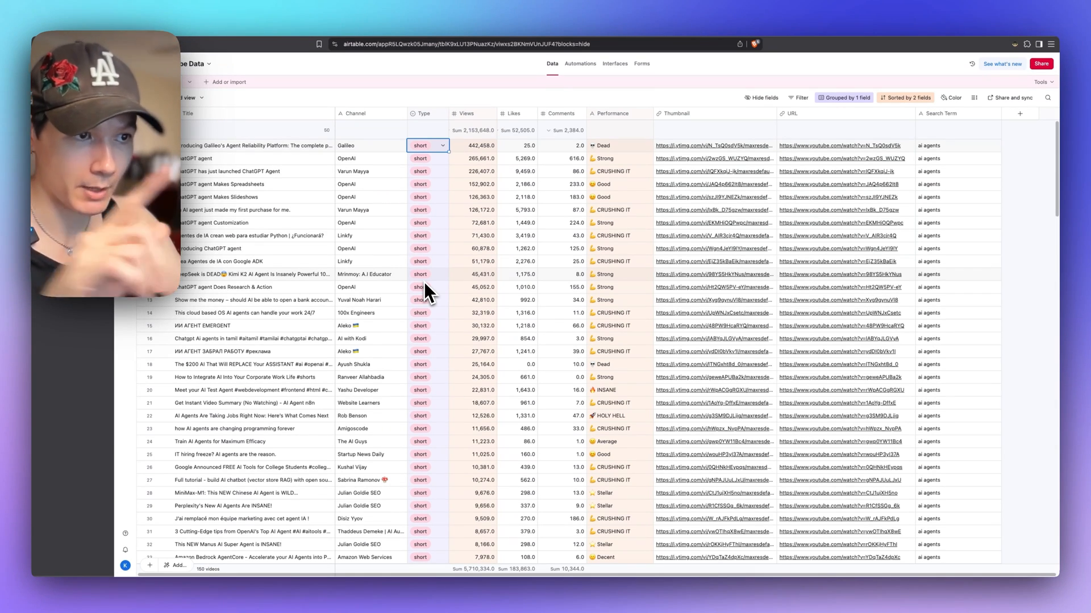
mouse_move(466, 299)
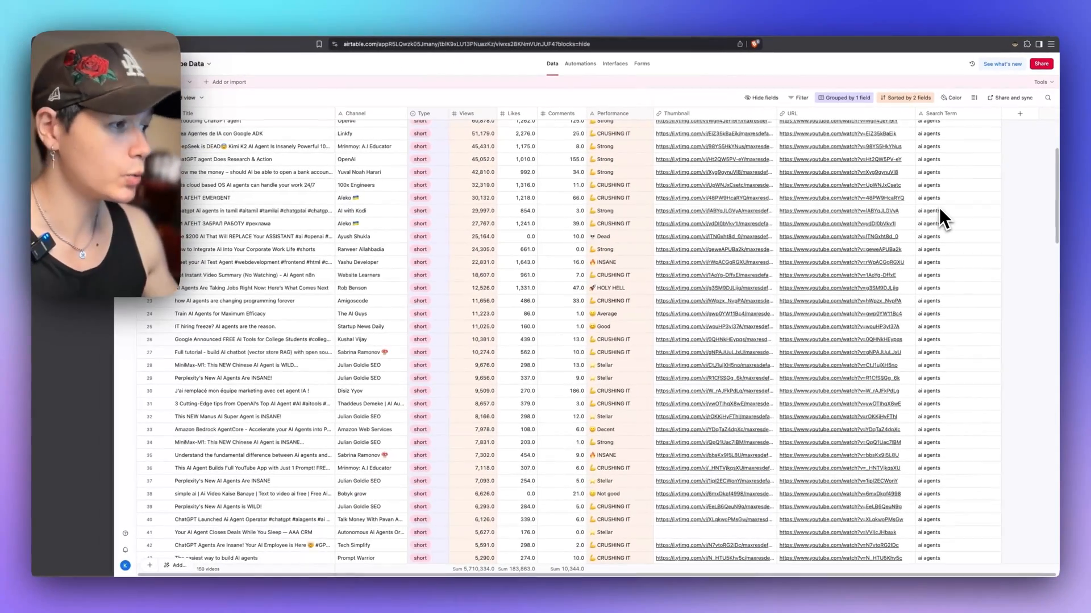
scroll(down, 3)
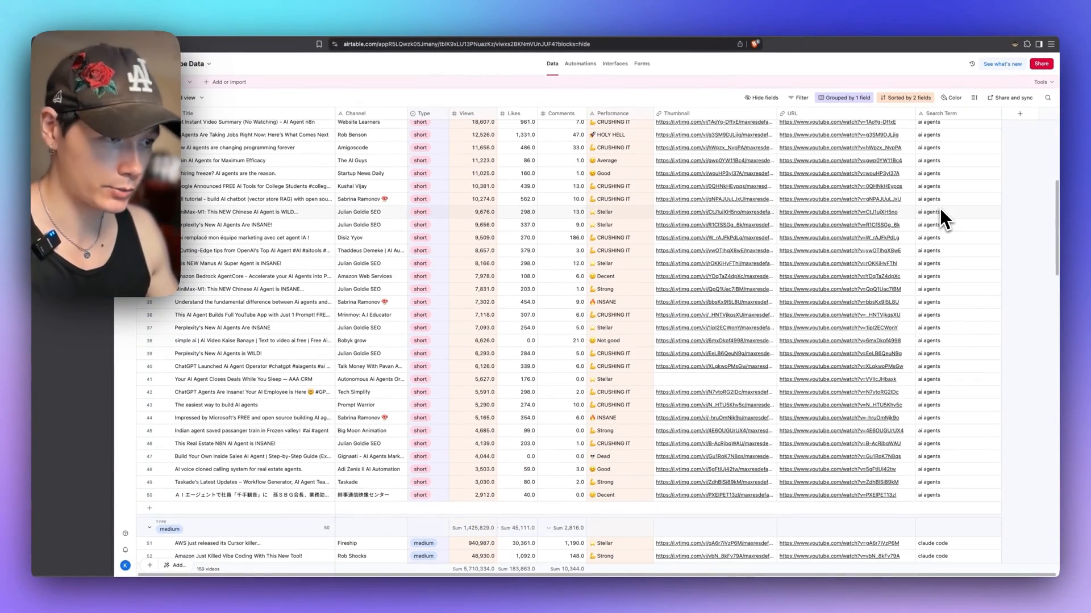
scroll(up, 3)
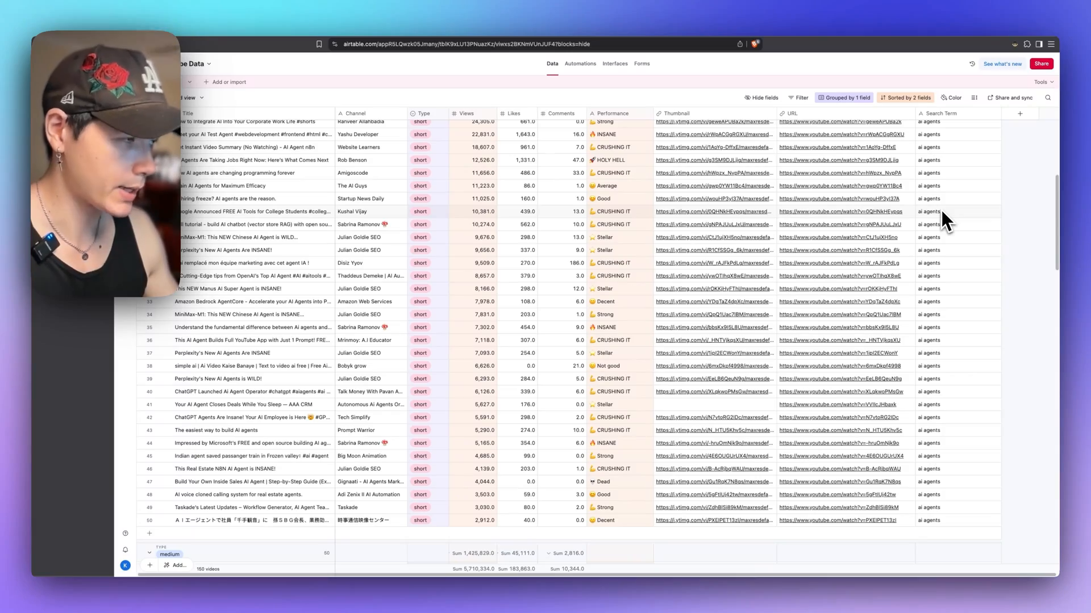
scroll(down, 3)
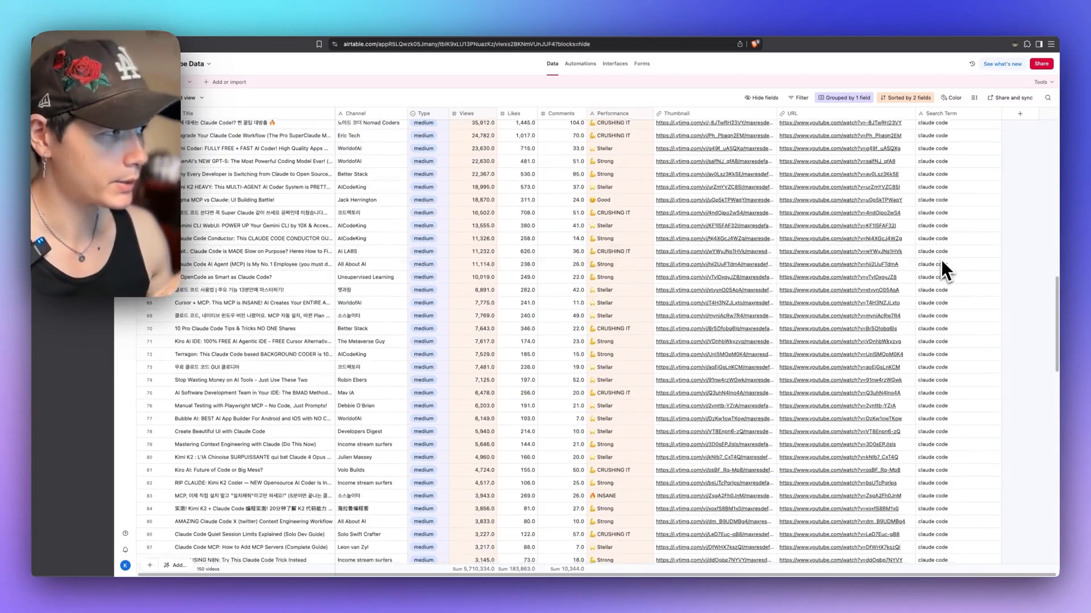
scroll(down, 3)
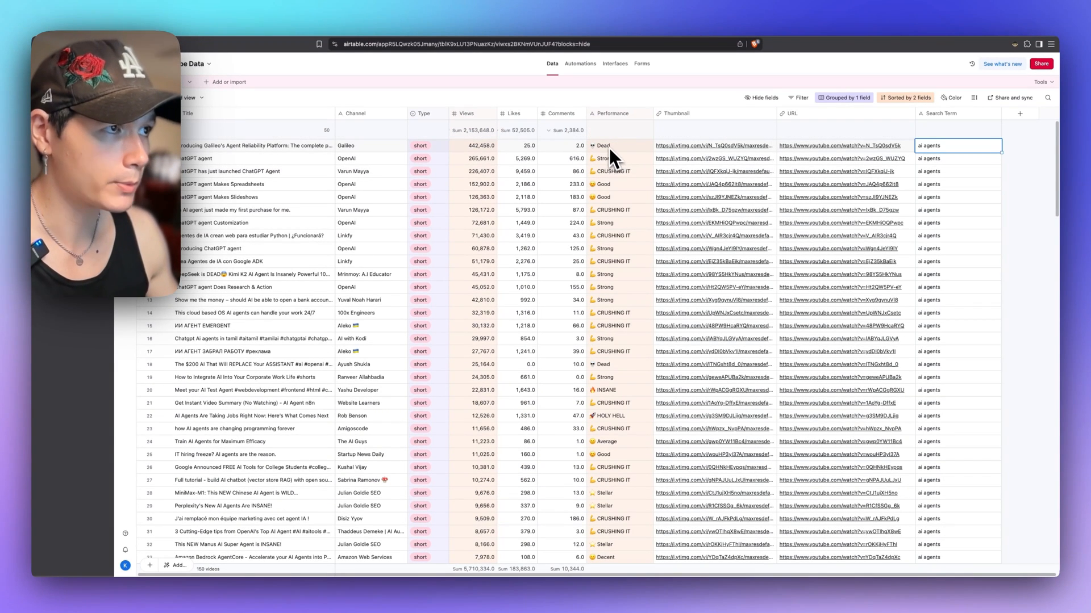
mouse_move(620, 171)
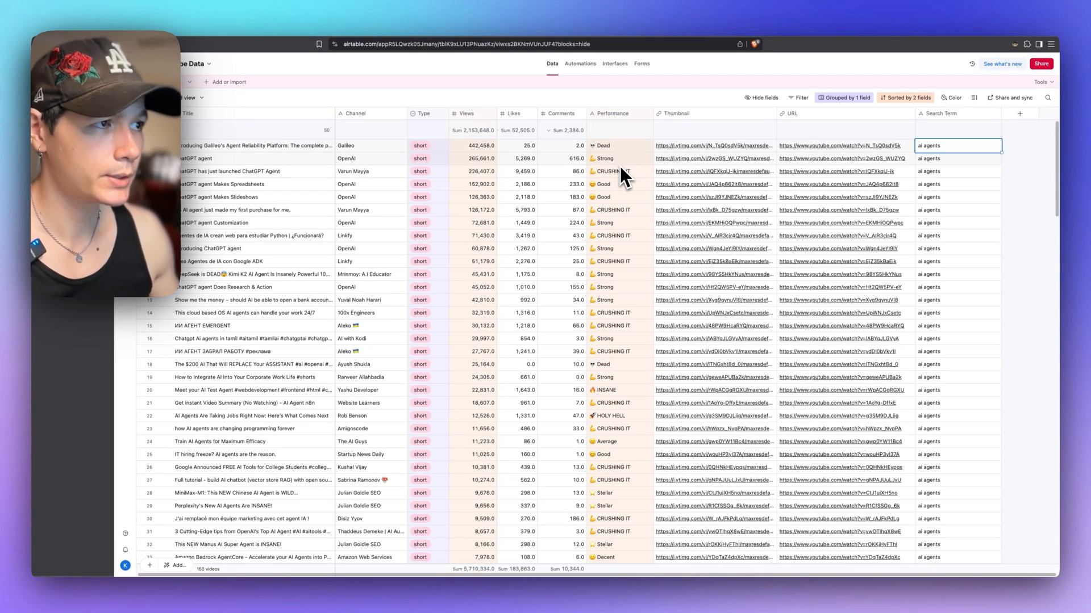
mouse_move(629, 191)
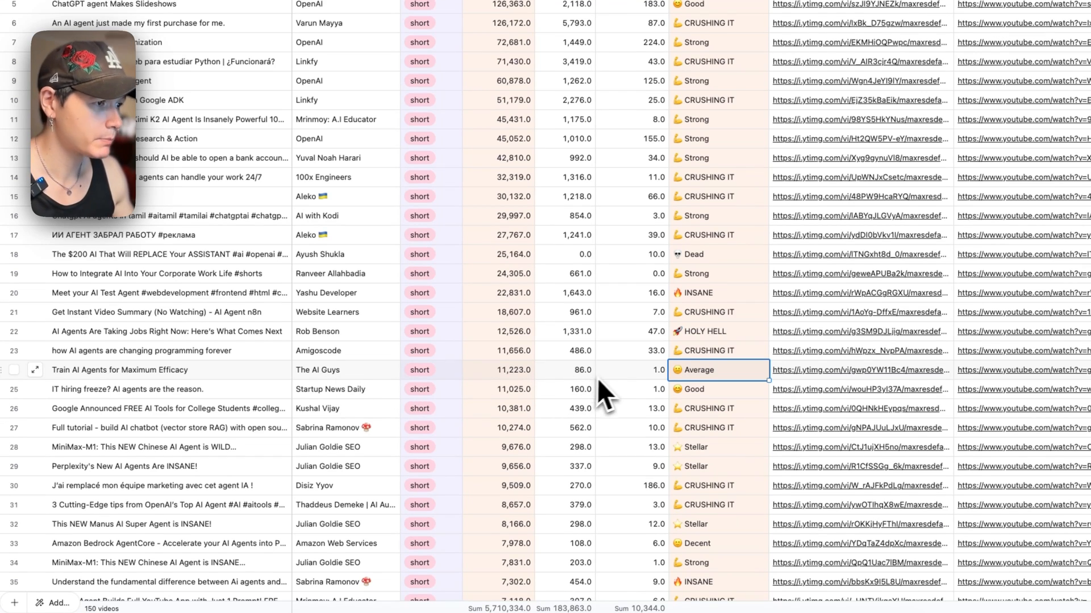
click(718, 330)
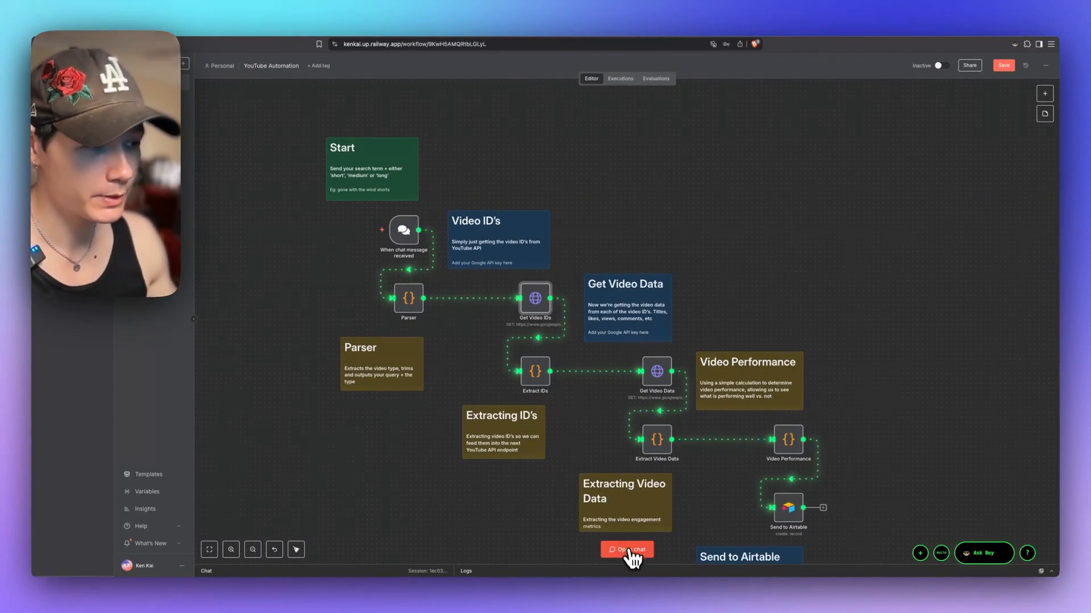
Step: Draft the test chat request 'anime shorts' without sending it
click(625, 550)
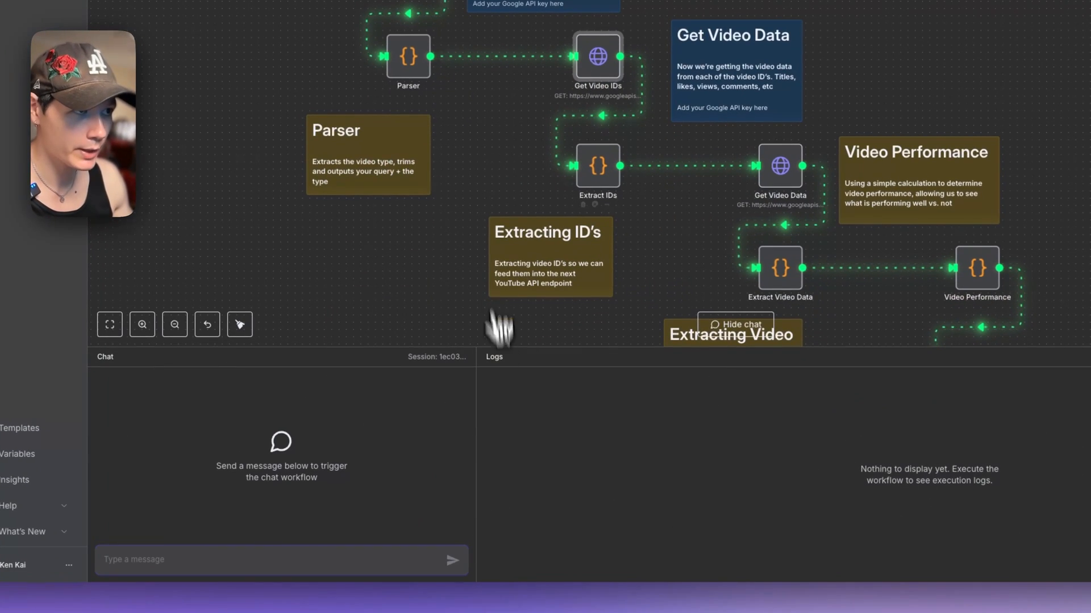
mouse_move(296, 518)
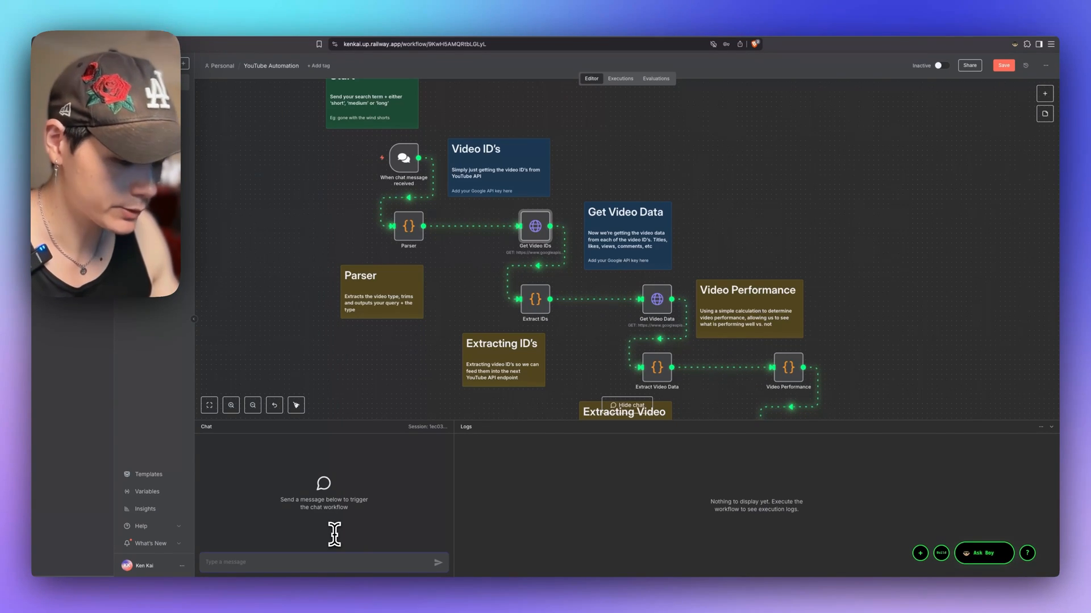
text(anime)
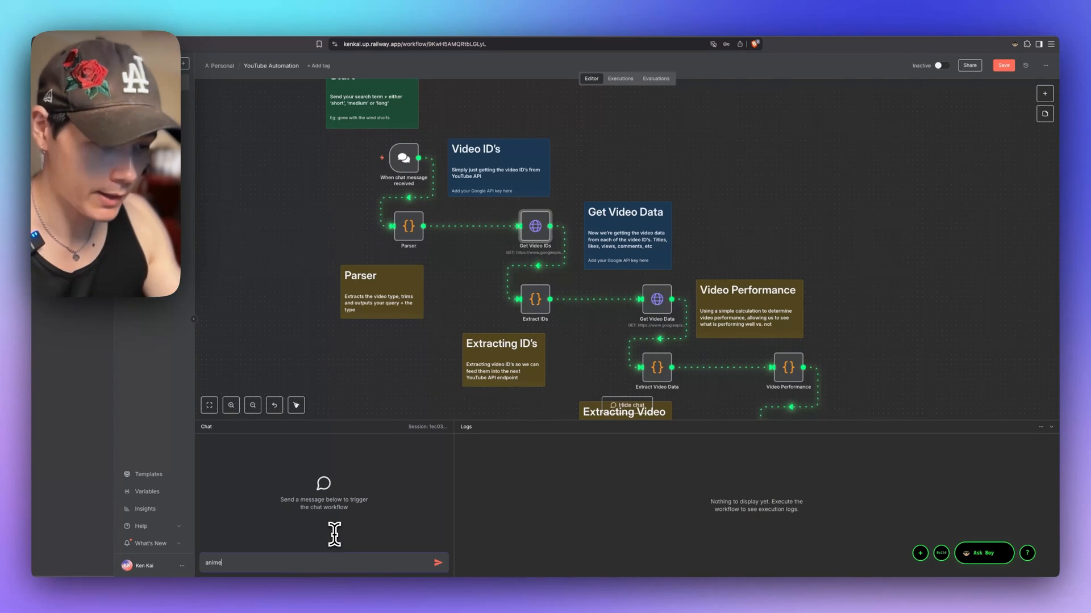
text(sho)
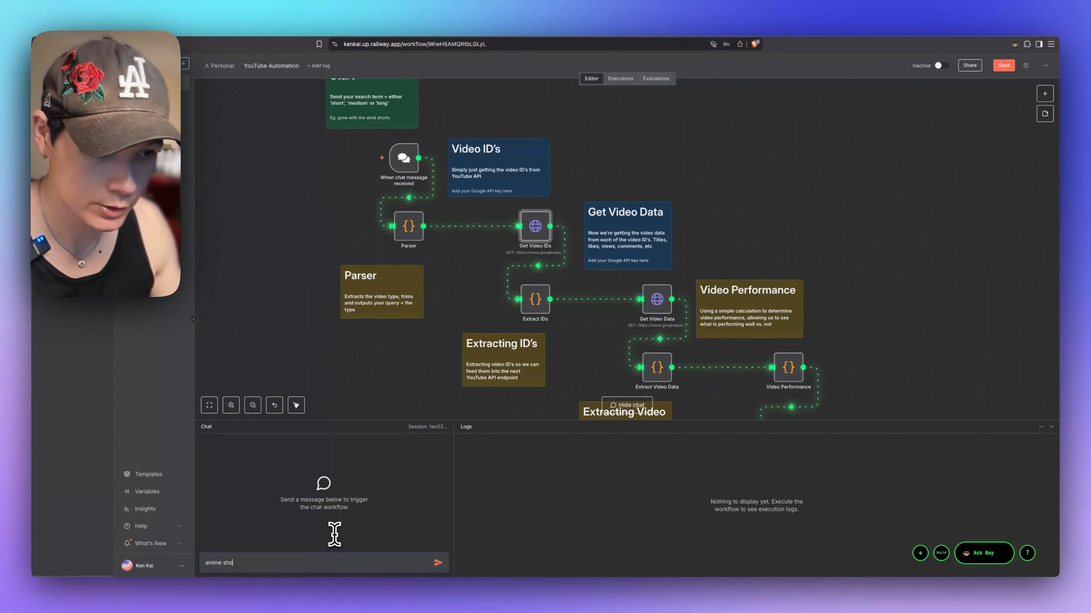
text(r)
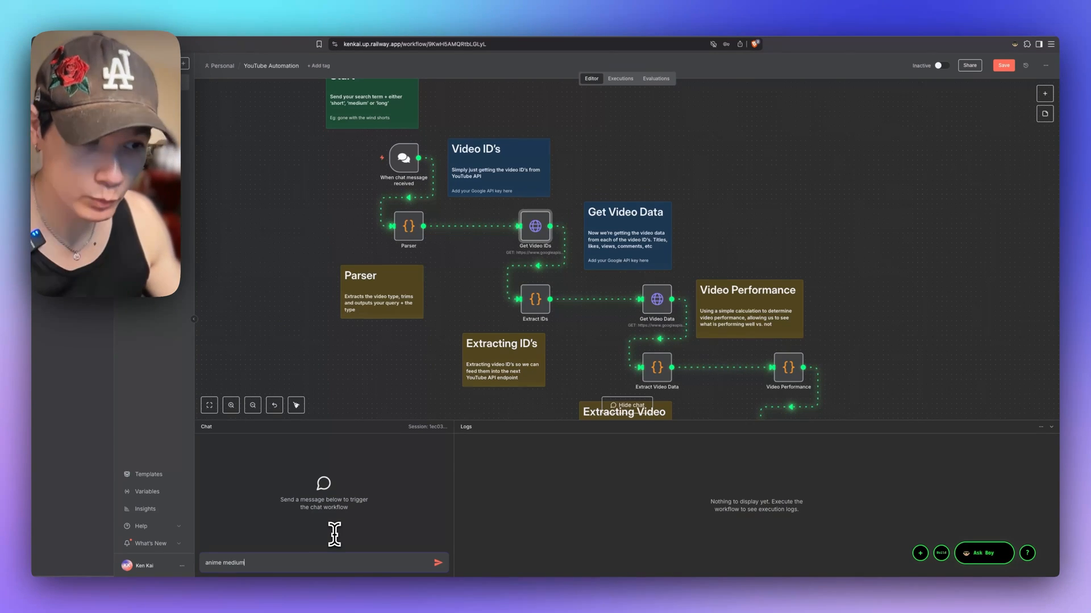
key(Backspace)
text(long)
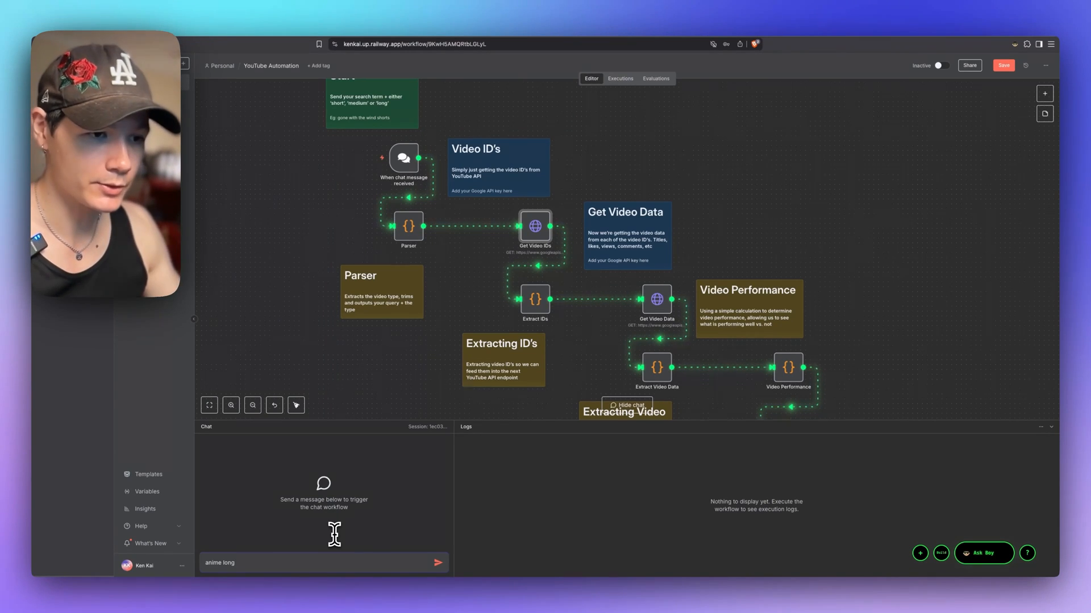
key(BackSpace)
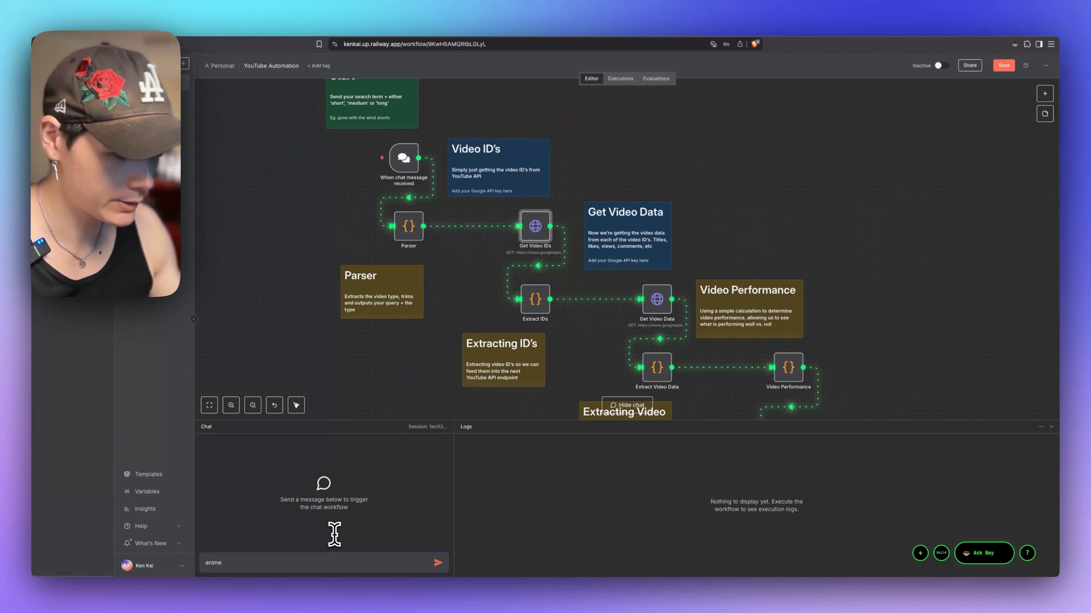
text(shorts)
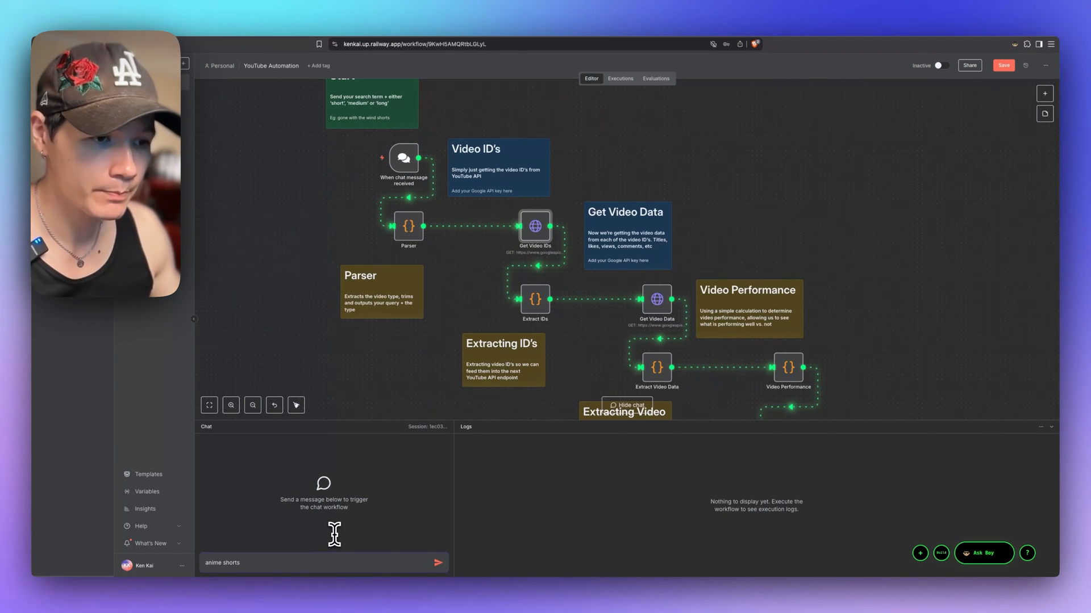
click(436, 562)
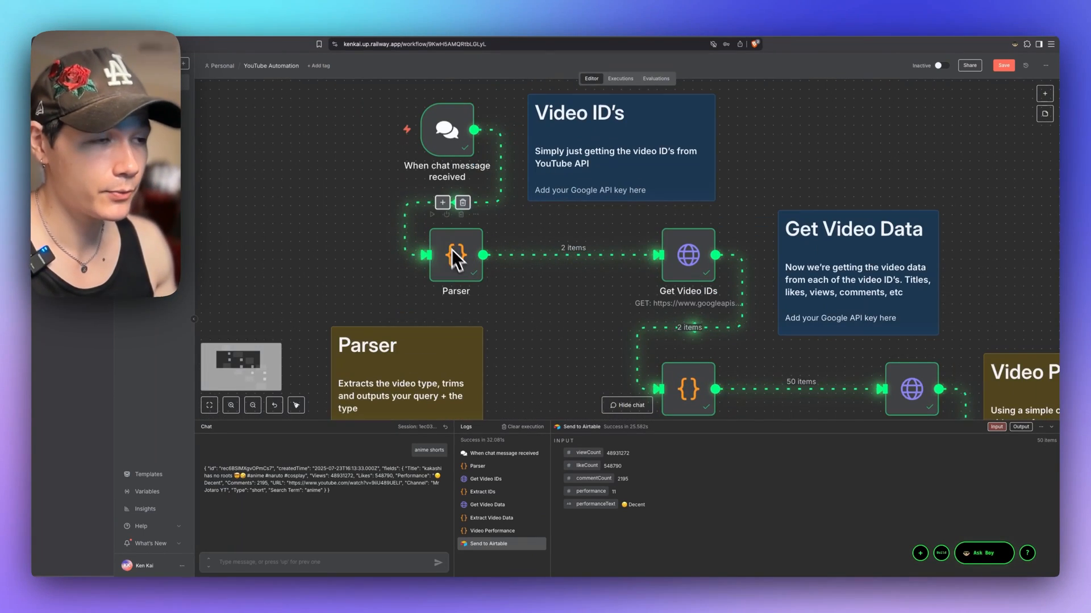
Step: View the Parser step's raw JSON output giving chatInput 'anime' and keyword 'short'
double_click(454, 255)
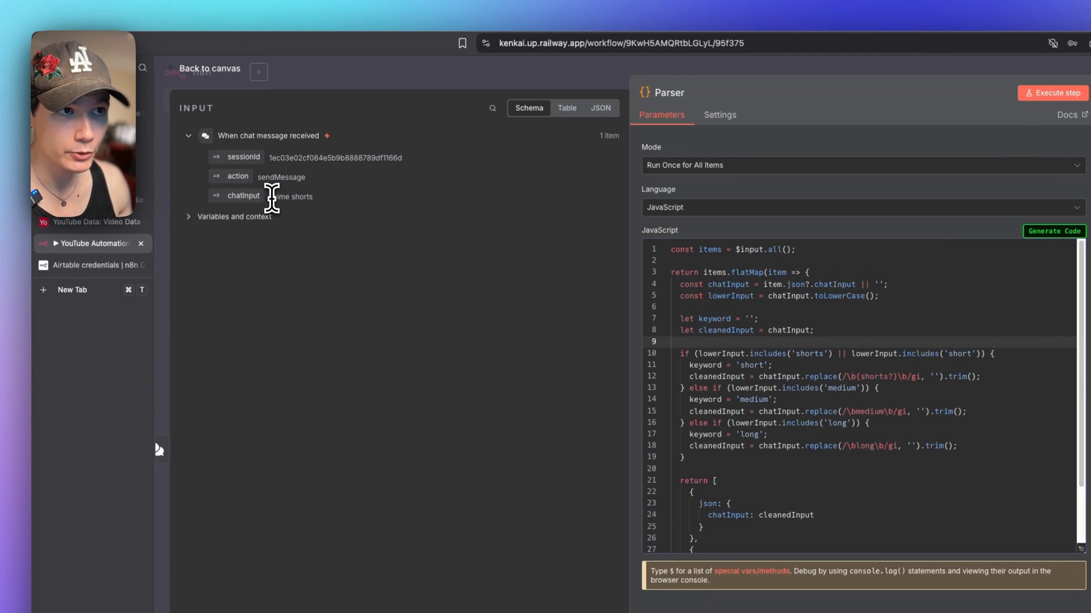
double_click(288, 196)
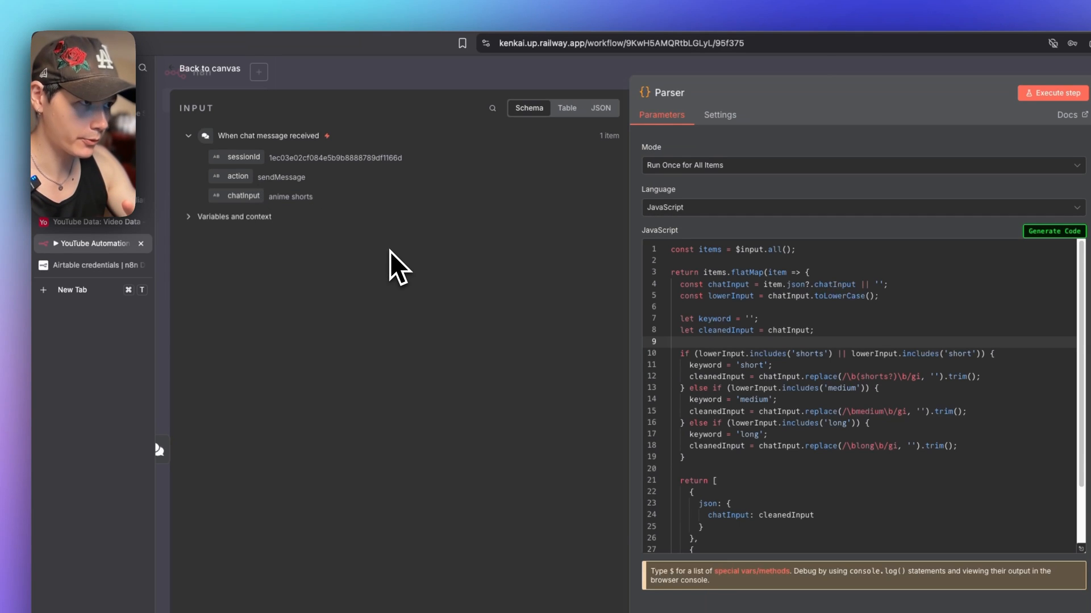
click(1052, 92)
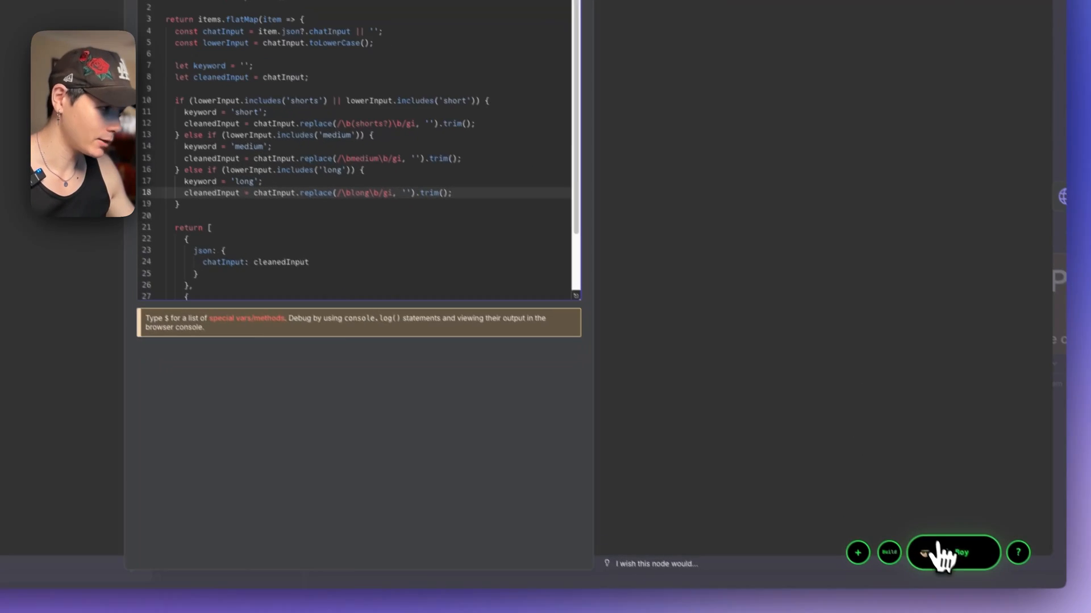
click(952, 553)
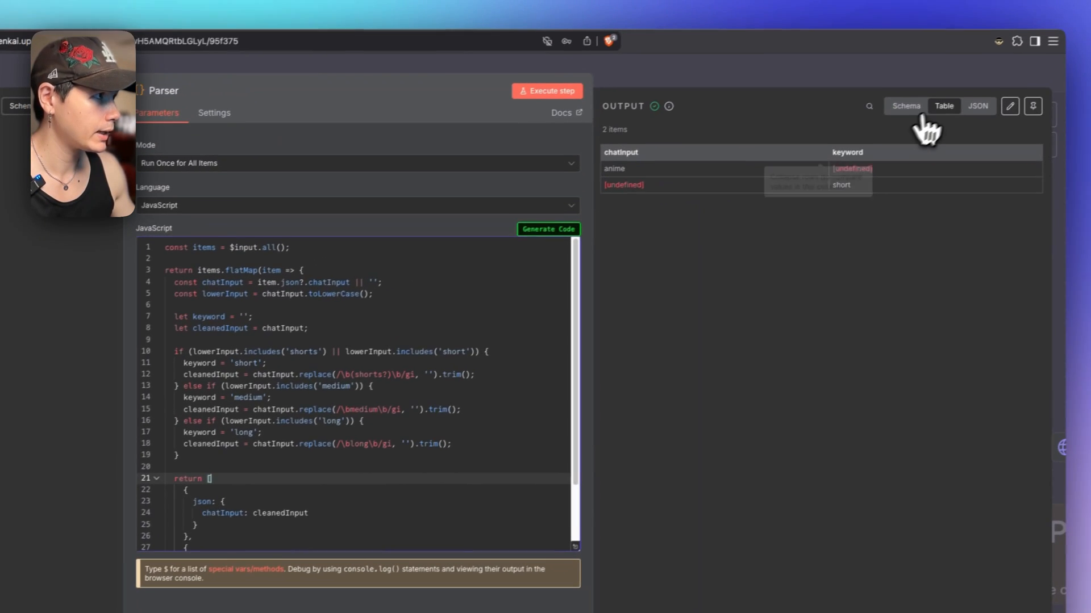
click(977, 106)
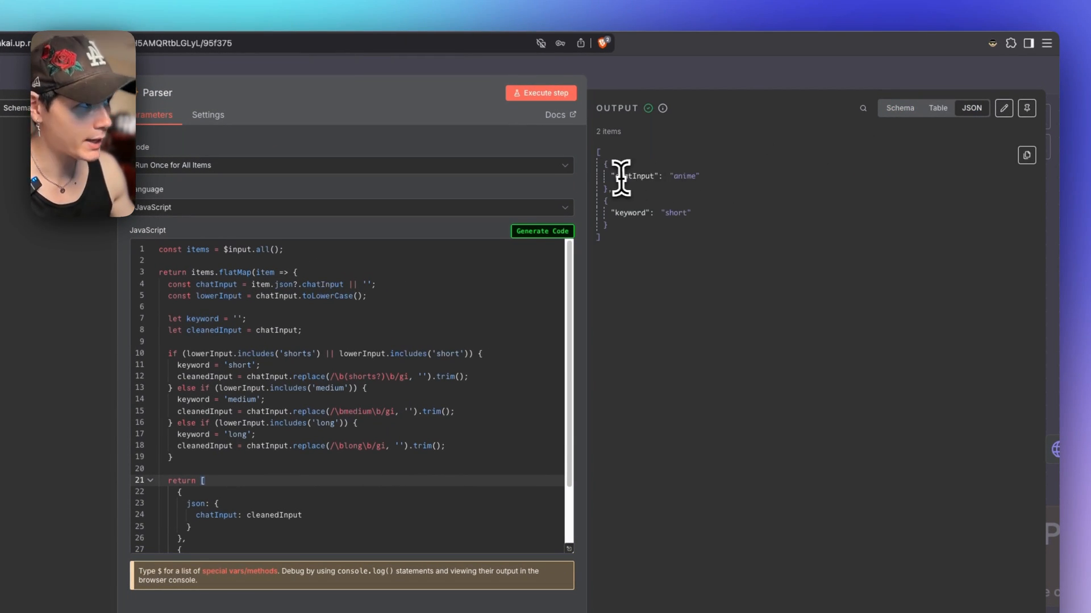
mouse_move(723, 227)
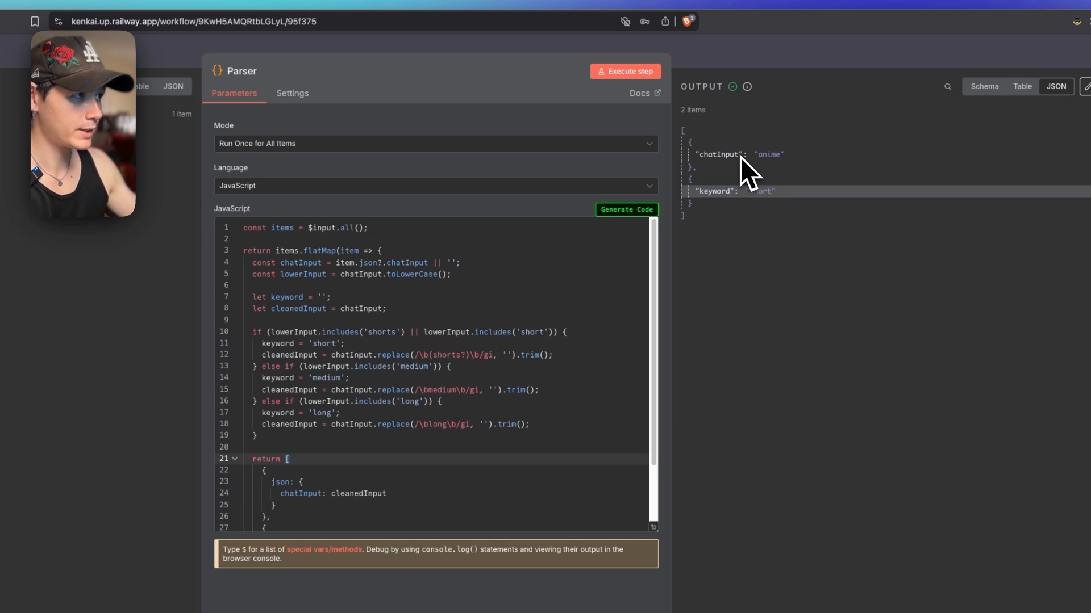
mouse_move(769, 209)
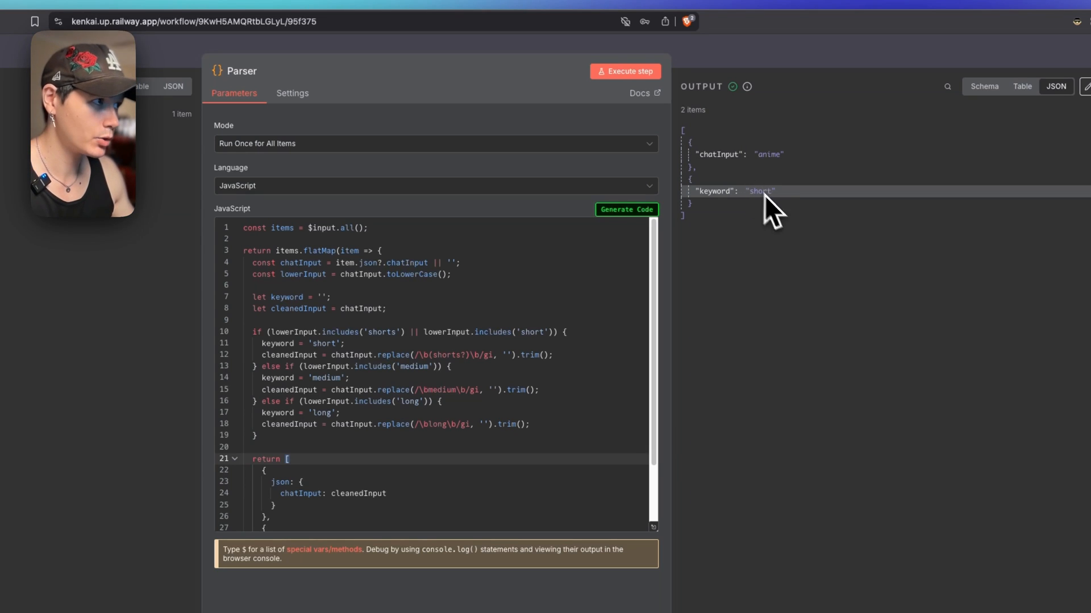
mouse_move(820, 313)
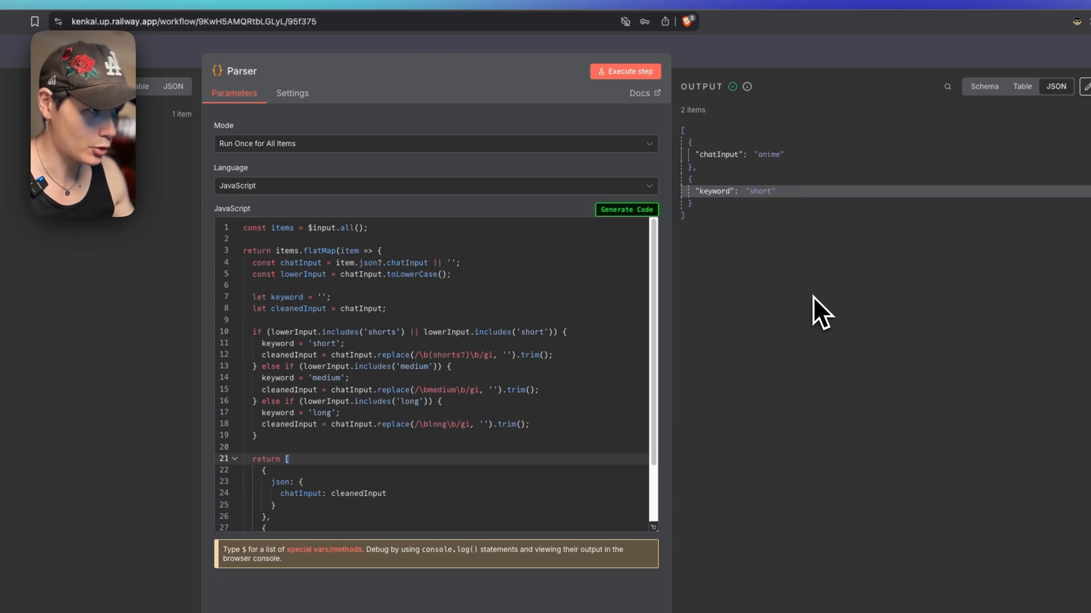
Step: Review the Extract IDs step's incoming search results and its 50 videoId outputs
scroll(down, 3)
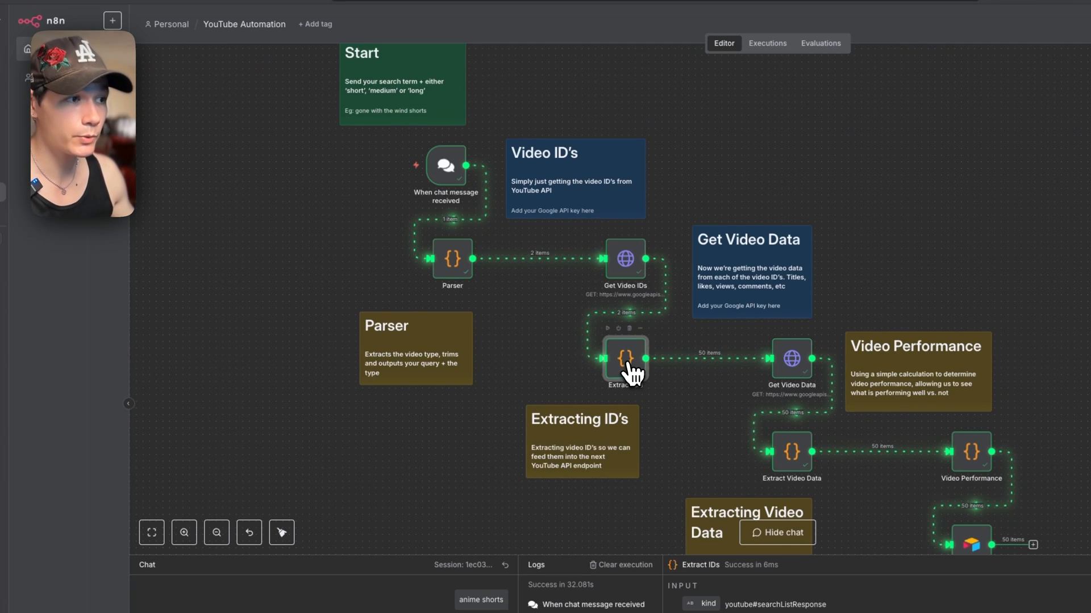
double_click(624, 360)
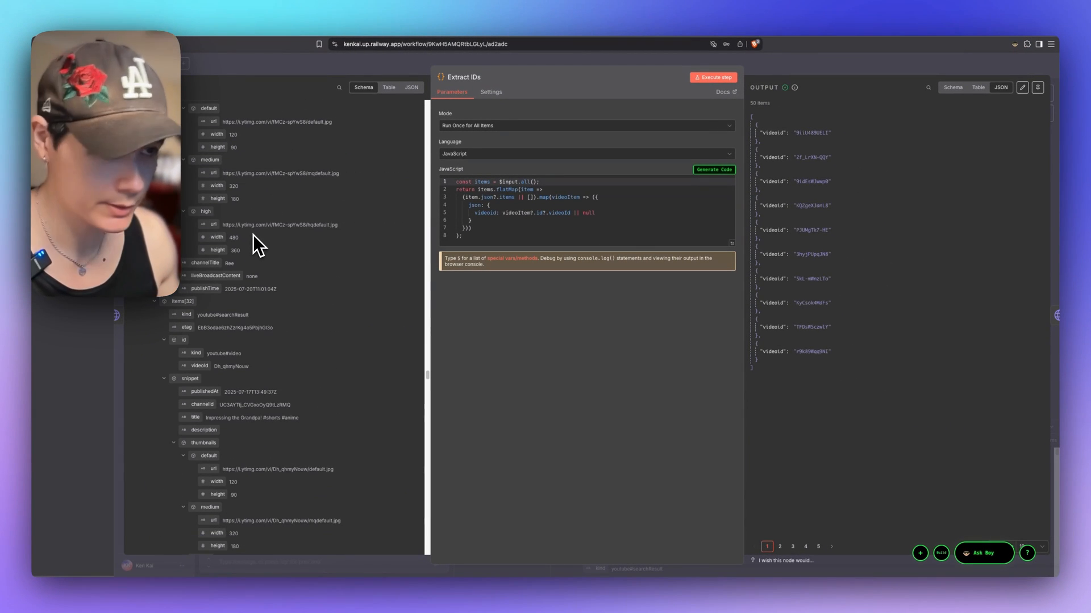
scroll(down, 3)
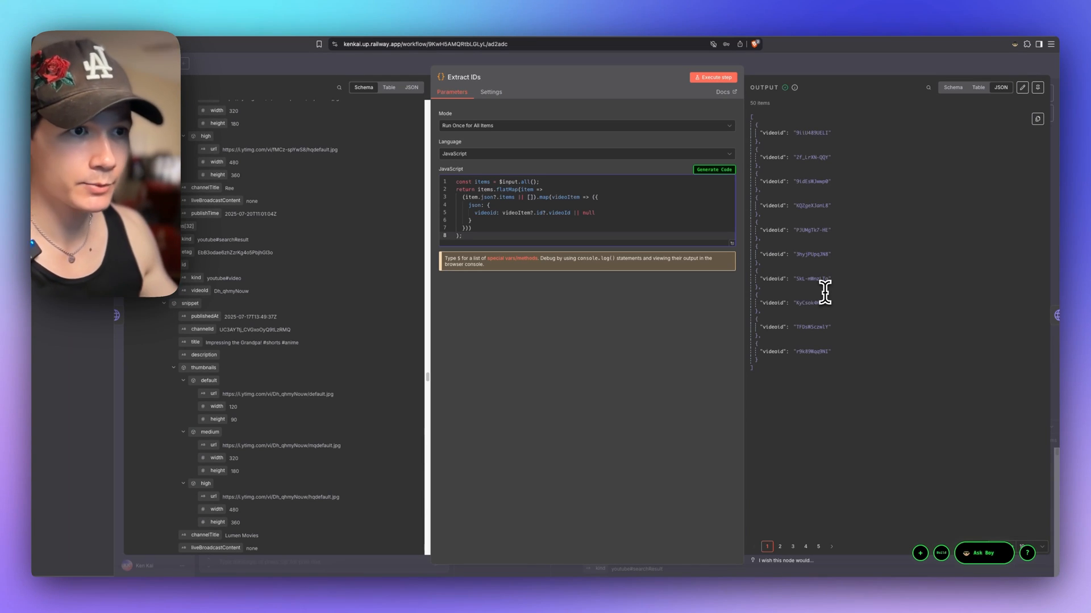
scroll(up, 3)
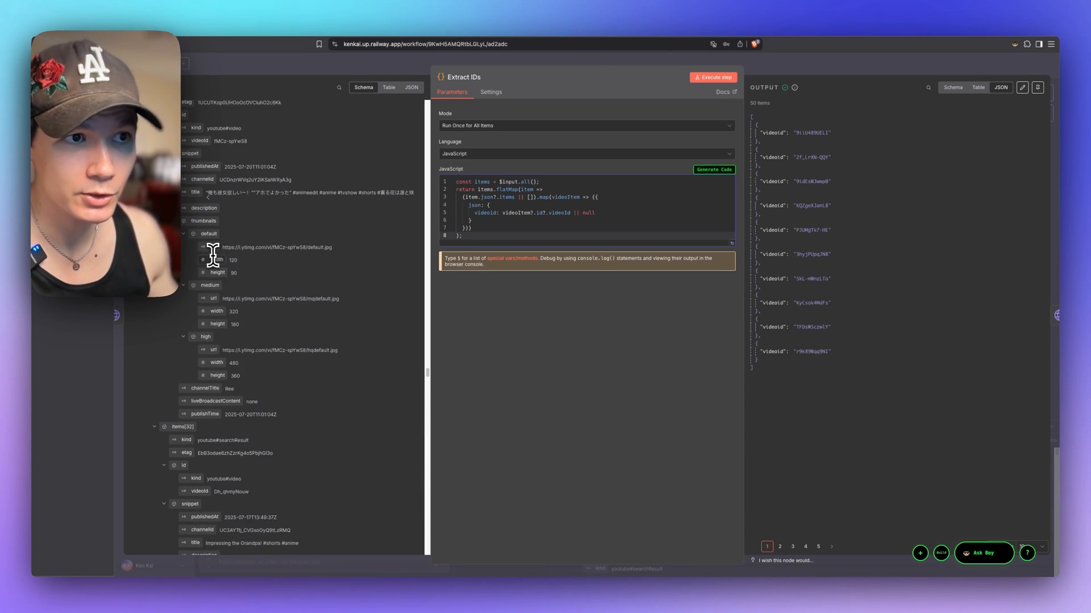
scroll(down, 3)
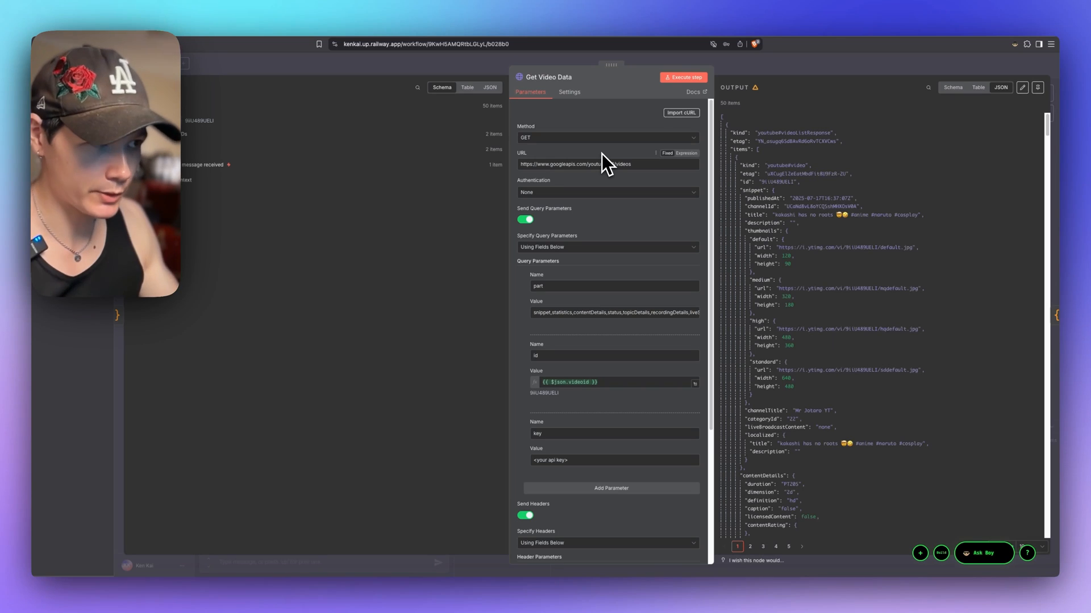
mouse_move(560, 309)
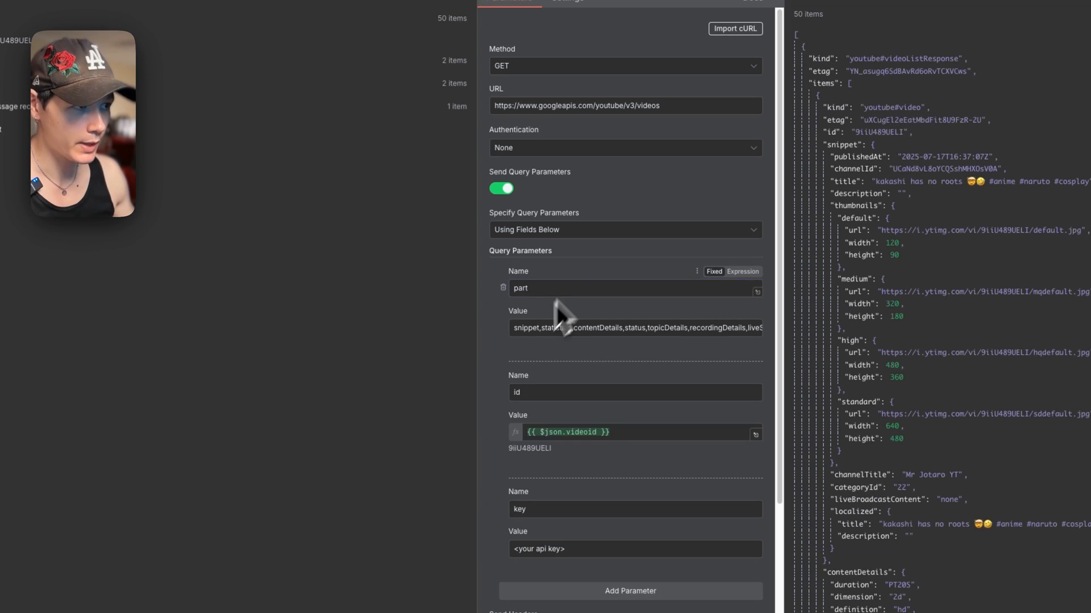
click(629, 328)
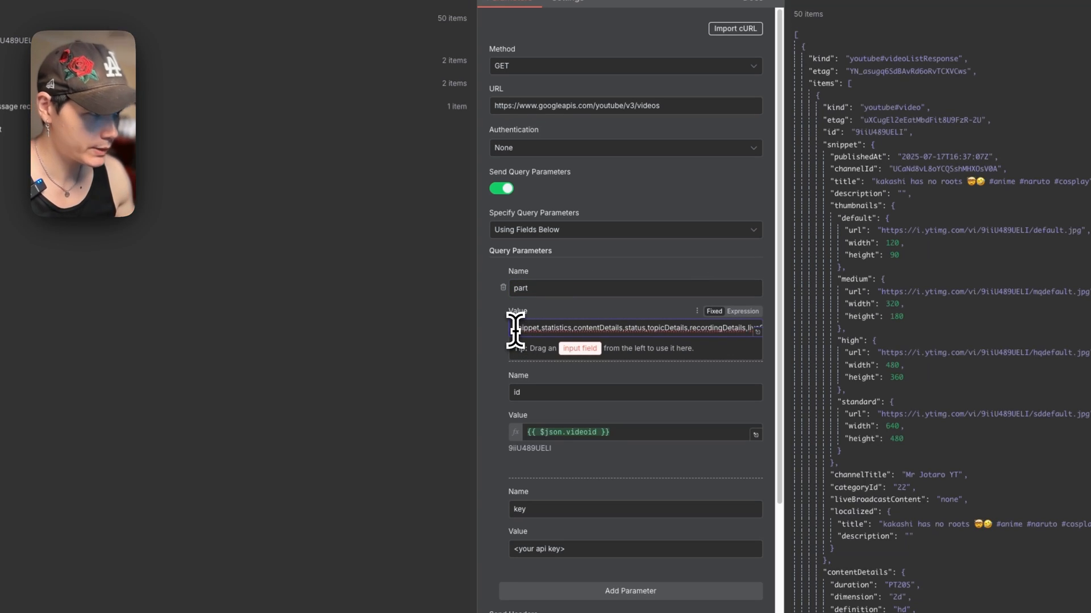
mouse_move(573, 333)
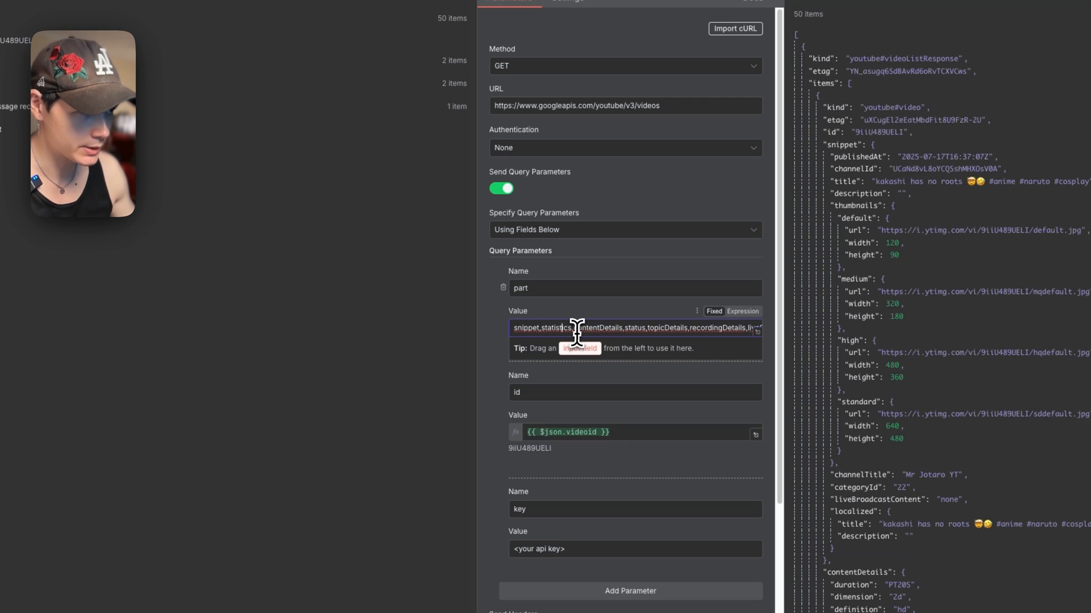
mouse_move(615, 330)
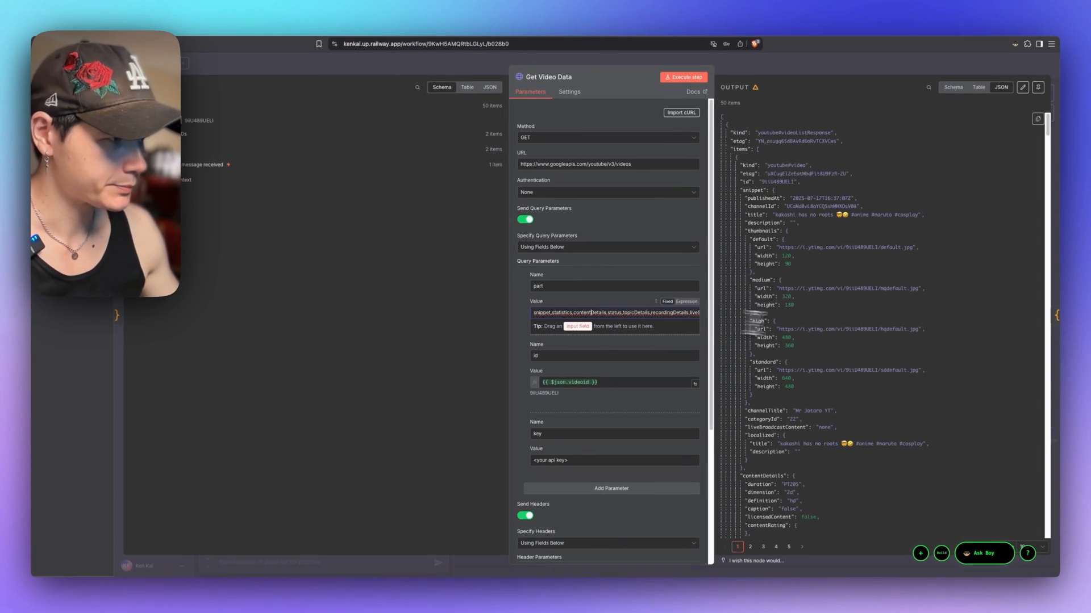
scroll(down, 3)
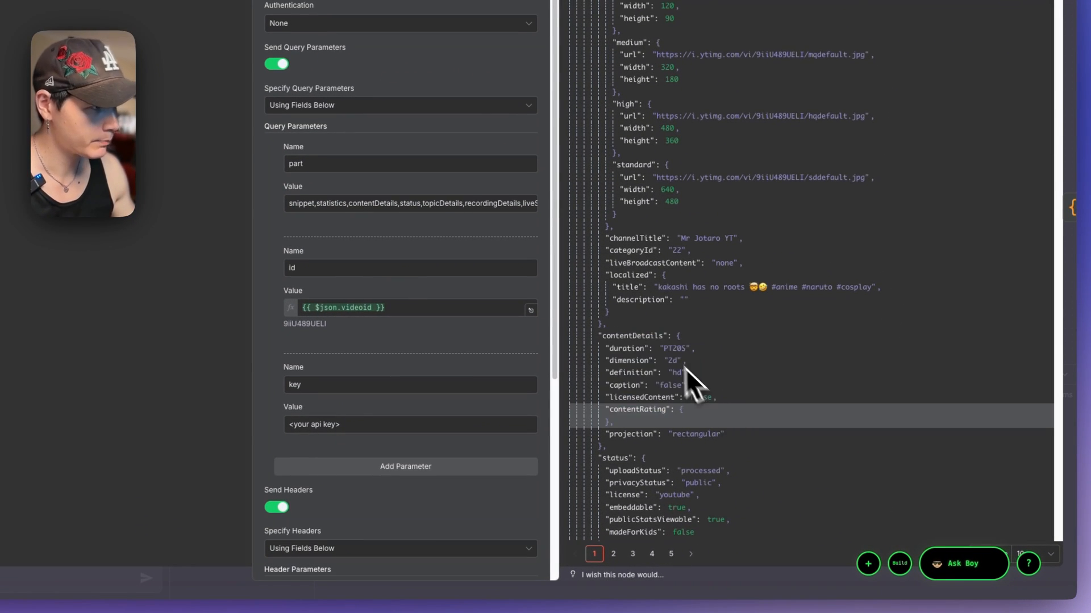
scroll(up, 3)
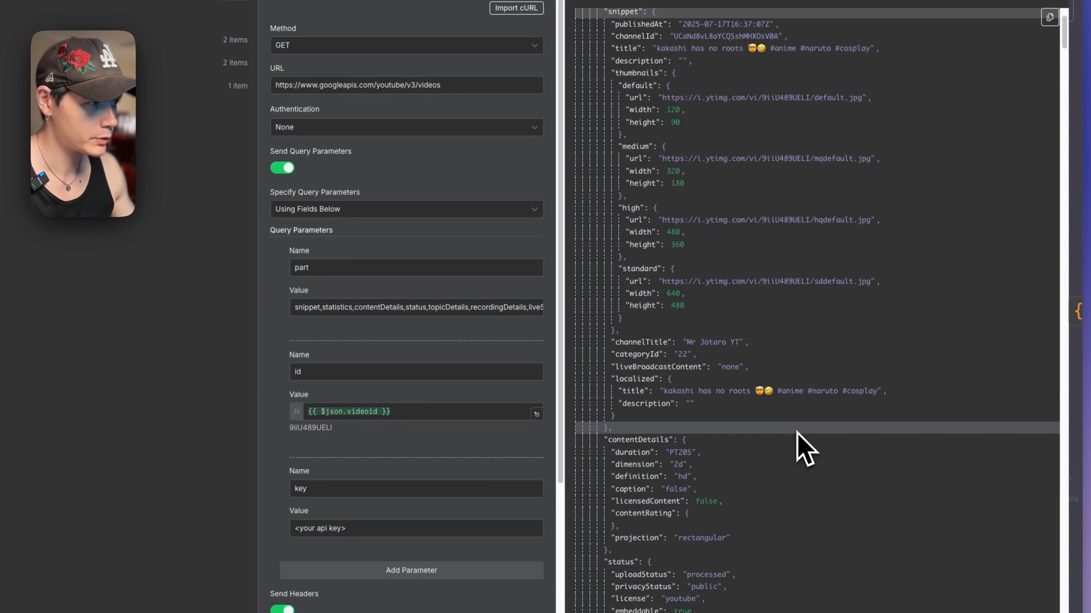
scroll(down, 3)
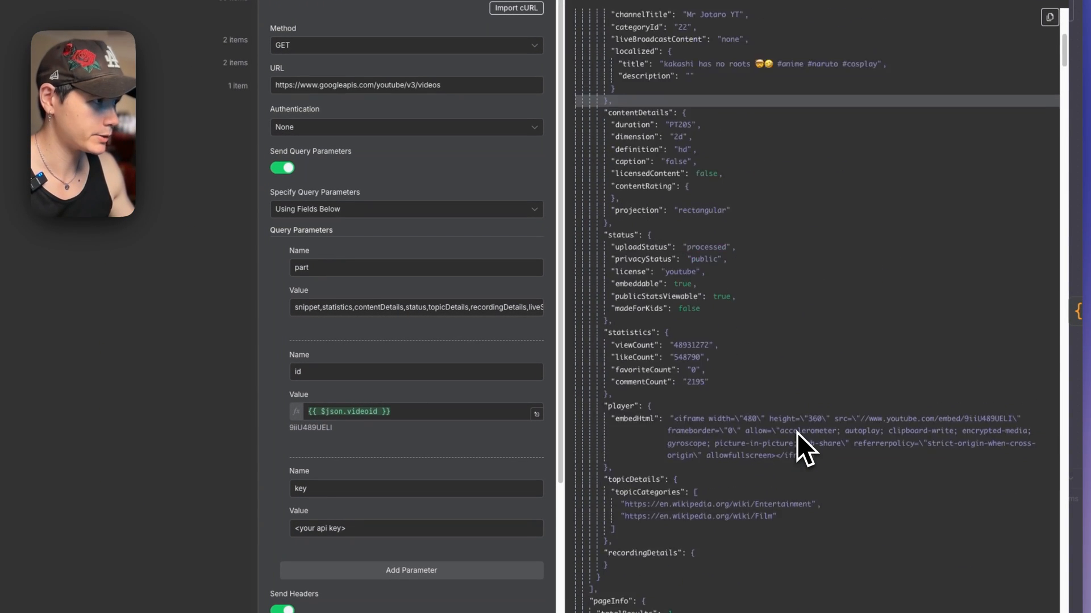
scroll(up, 3)
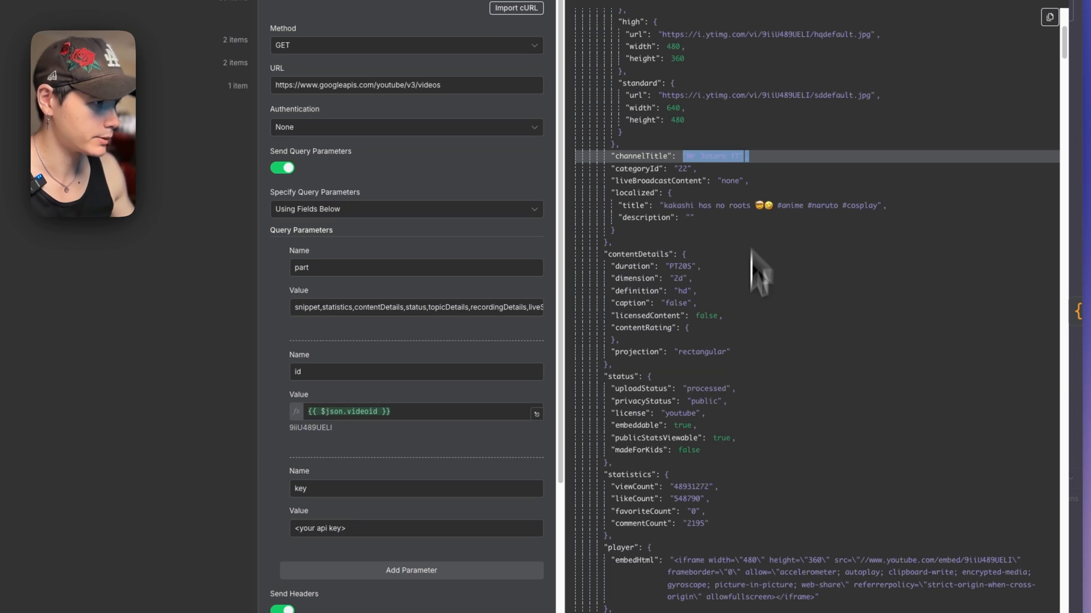
scroll(down, 3)
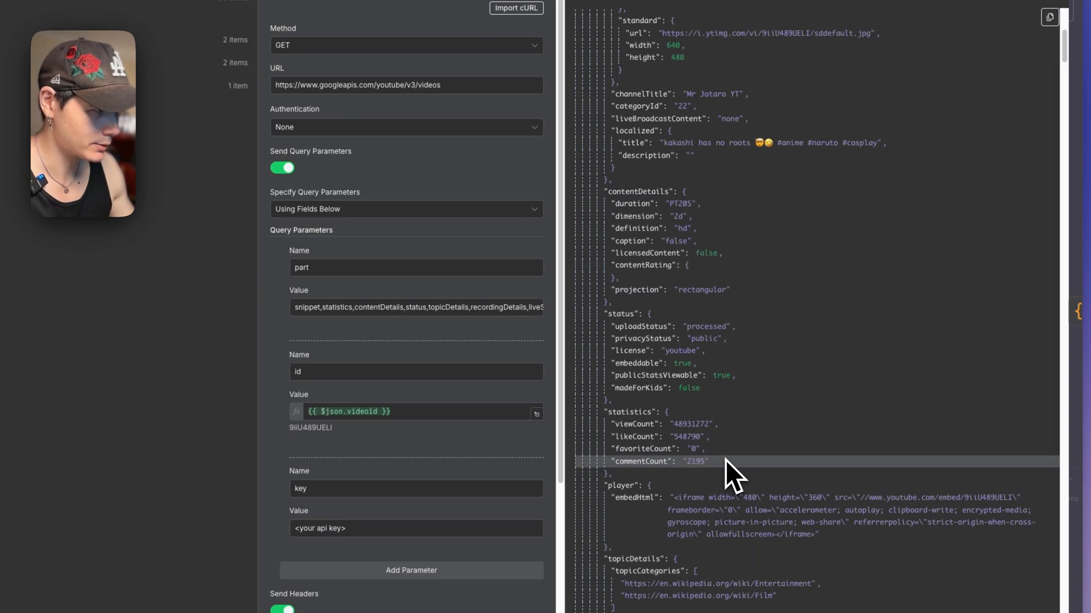
mouse_move(689, 476)
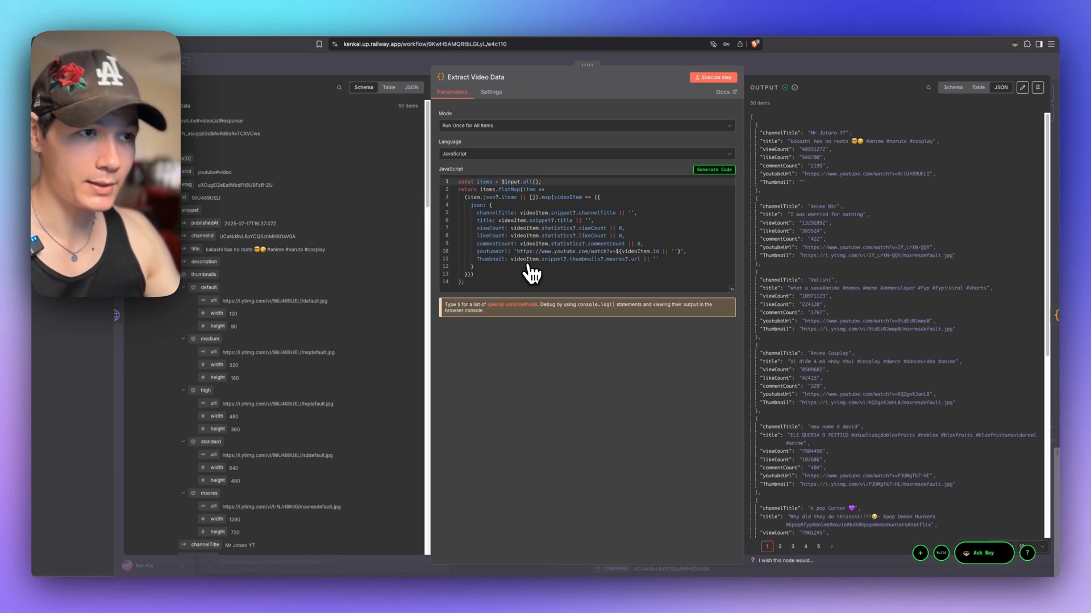
Step: Scroll the Extract Video Data code producing channelTitle, counts, youtubeUrl and Thumbnail for 50 items
scroll(down, 3)
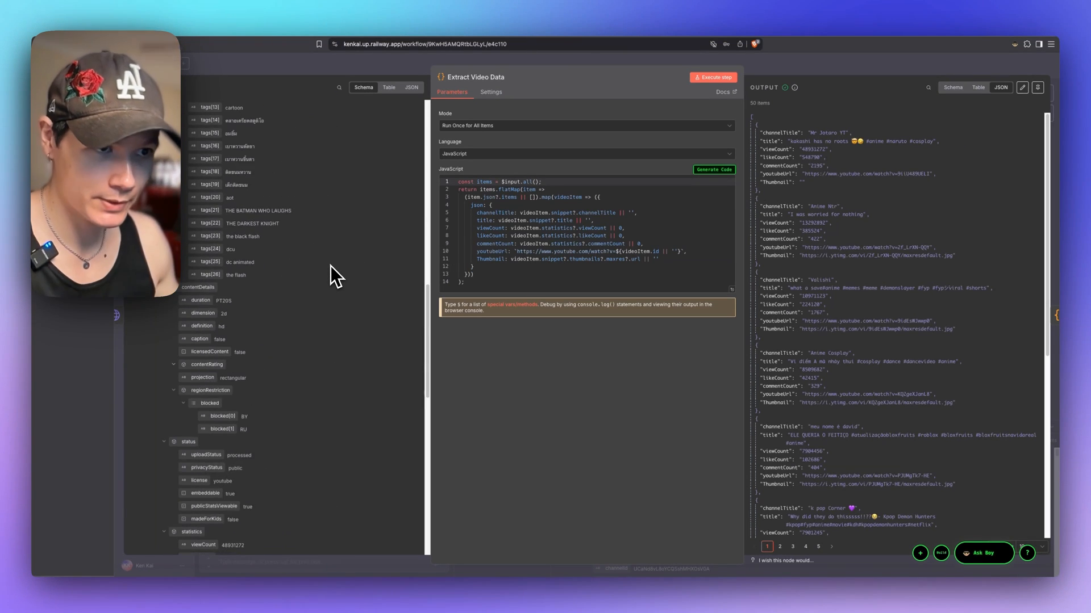
scroll(down, 3)
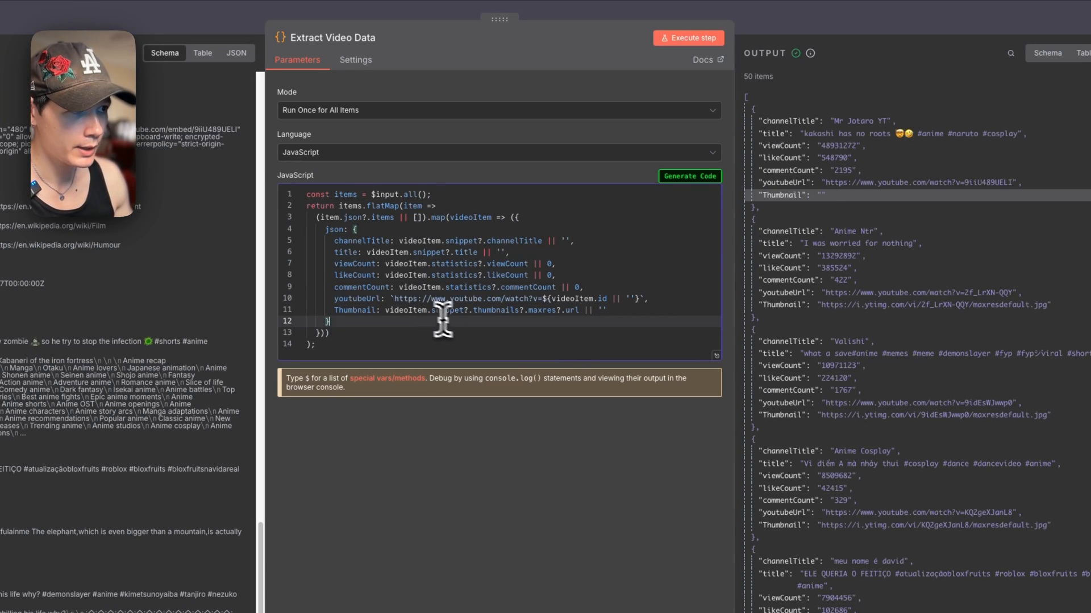
mouse_move(525, 296)
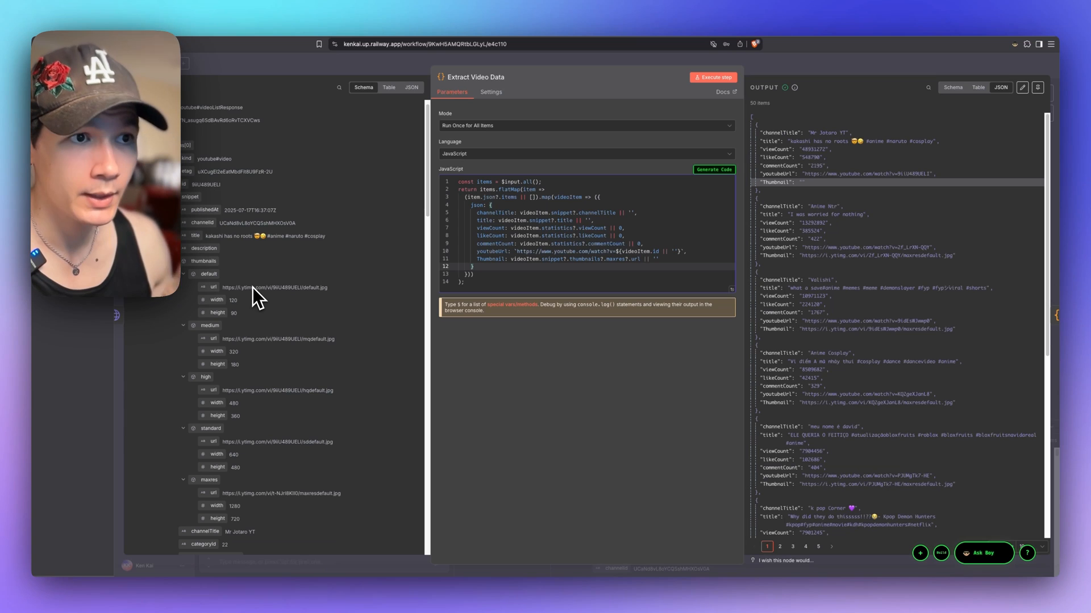
mouse_move(223, 194)
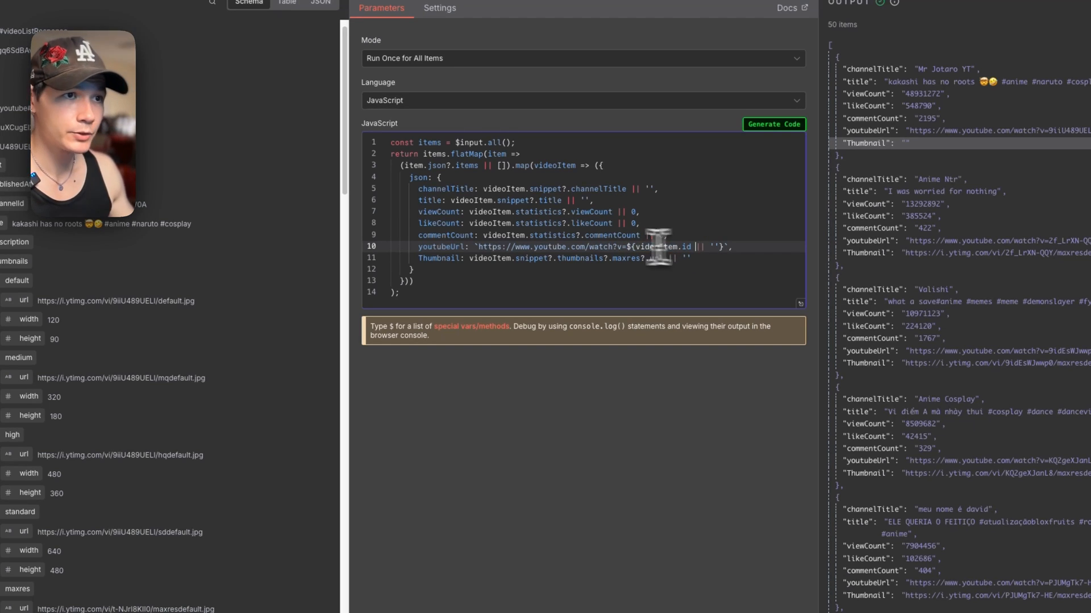
mouse_move(466, 347)
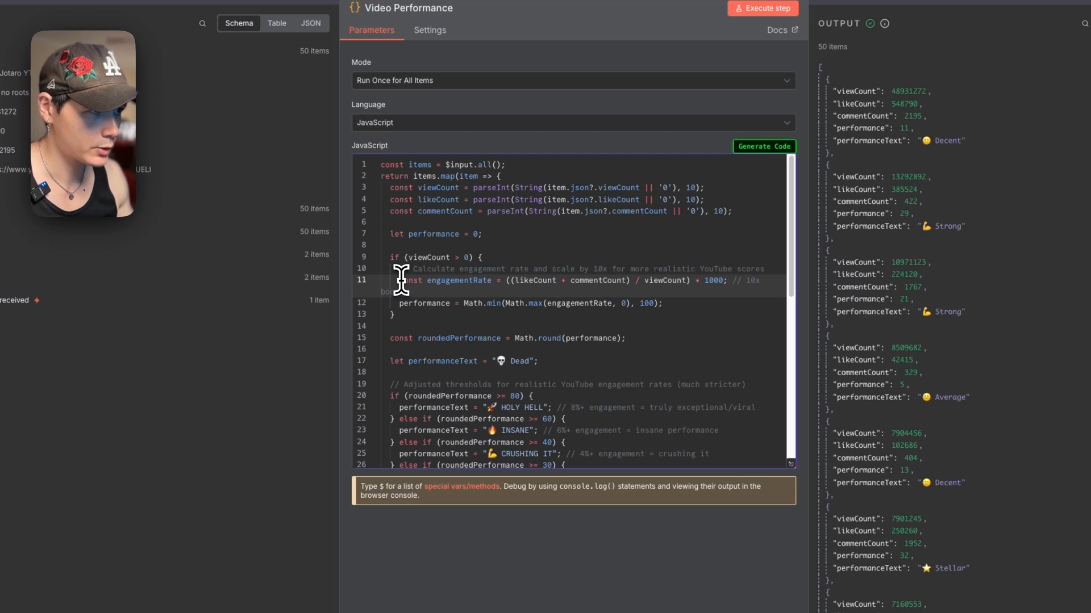
Step: Read through the Video Performance engagement-rate calculation and its Decent/Strong/Stellar thresholds
double_click(448, 281)
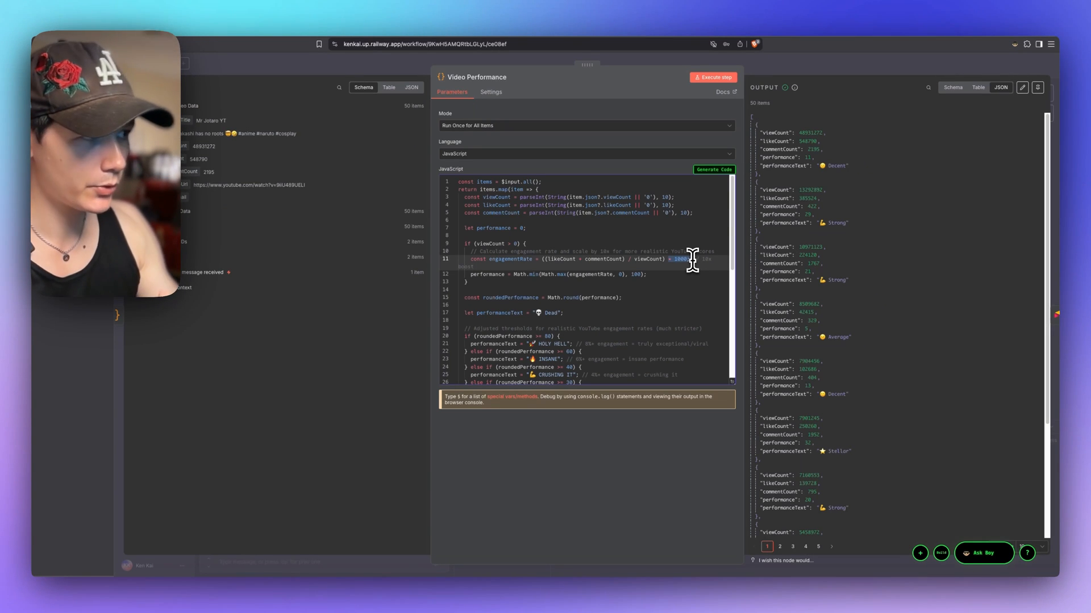
scroll(down, 3)
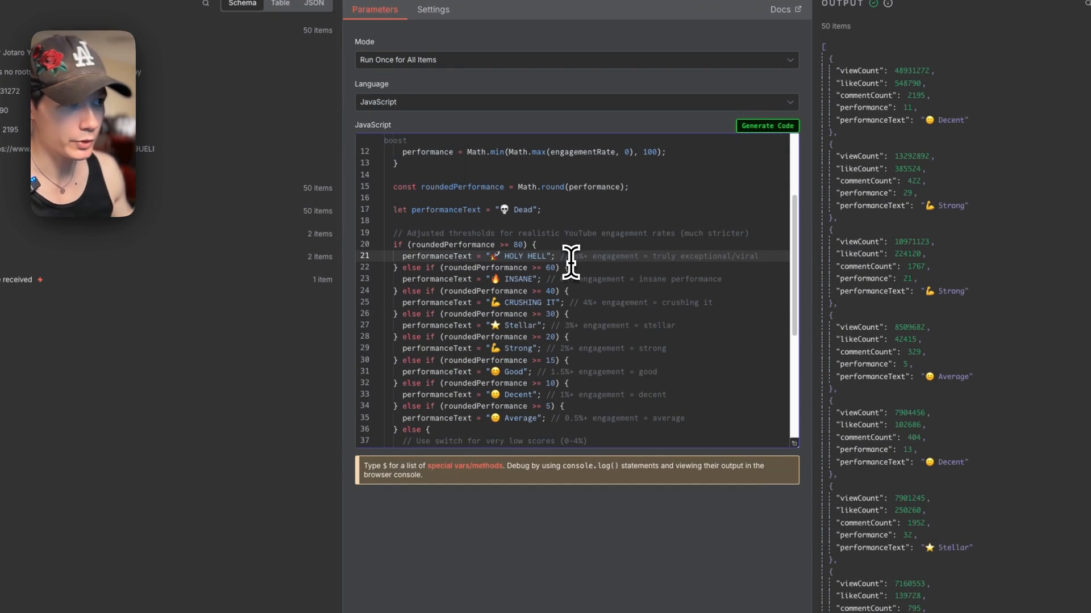
mouse_move(535, 262)
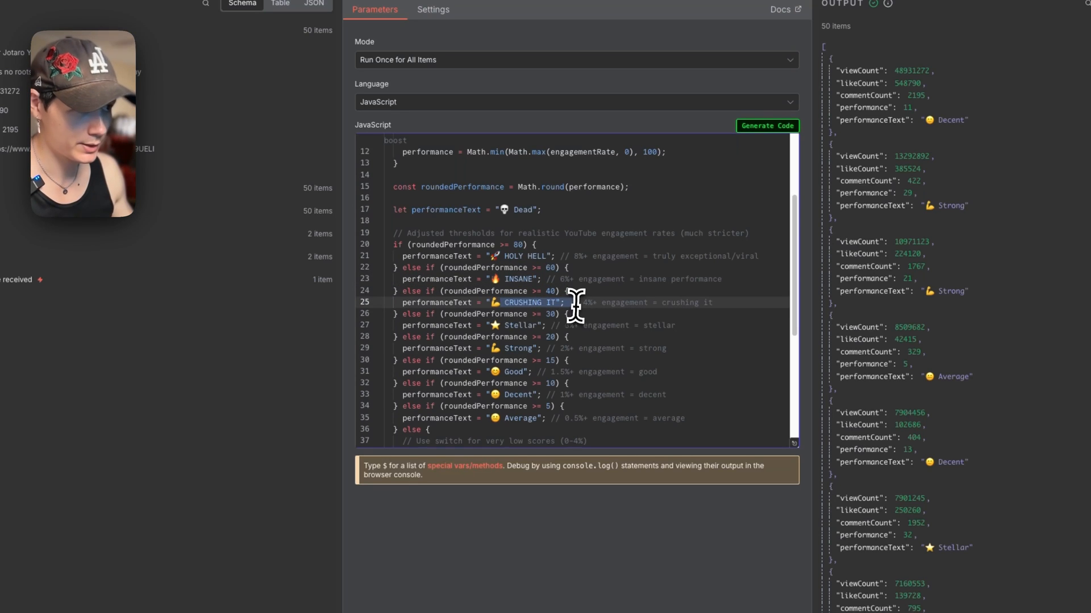
scroll(down, 3)
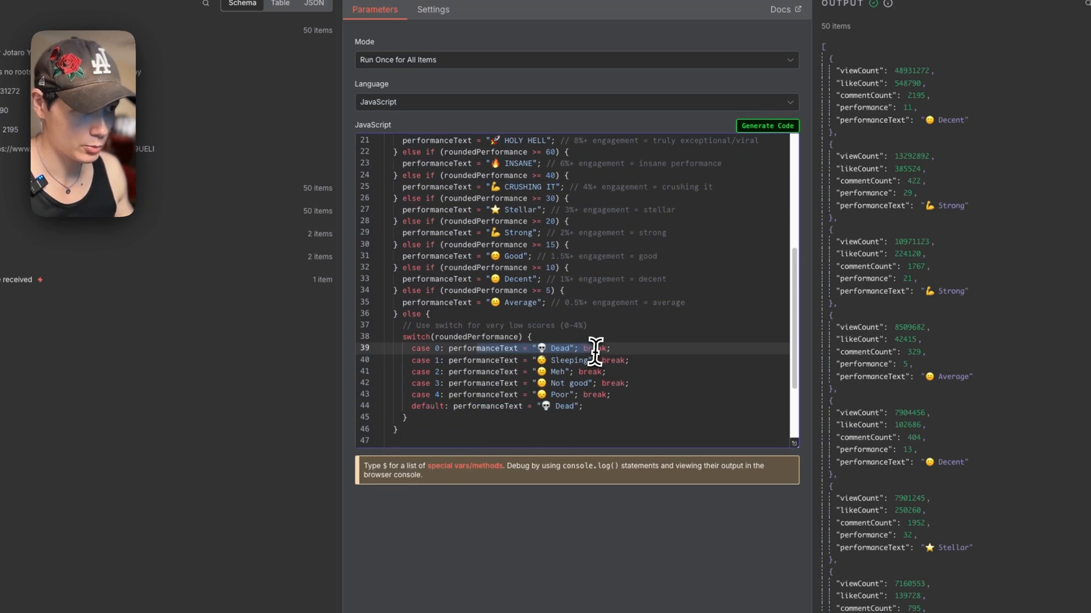
mouse_move(594, 351)
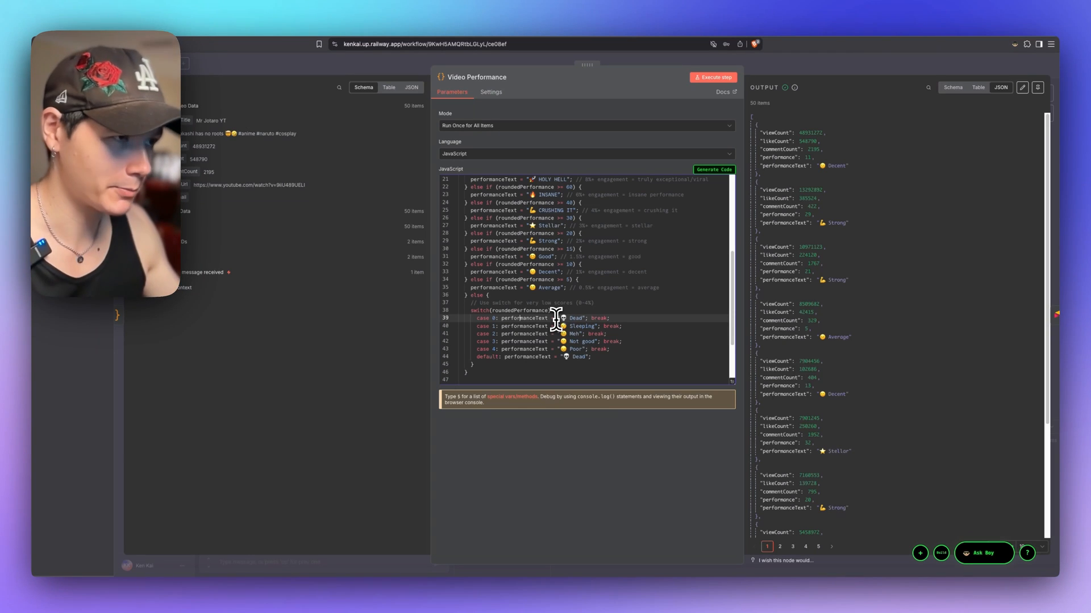
mouse_move(476, 240)
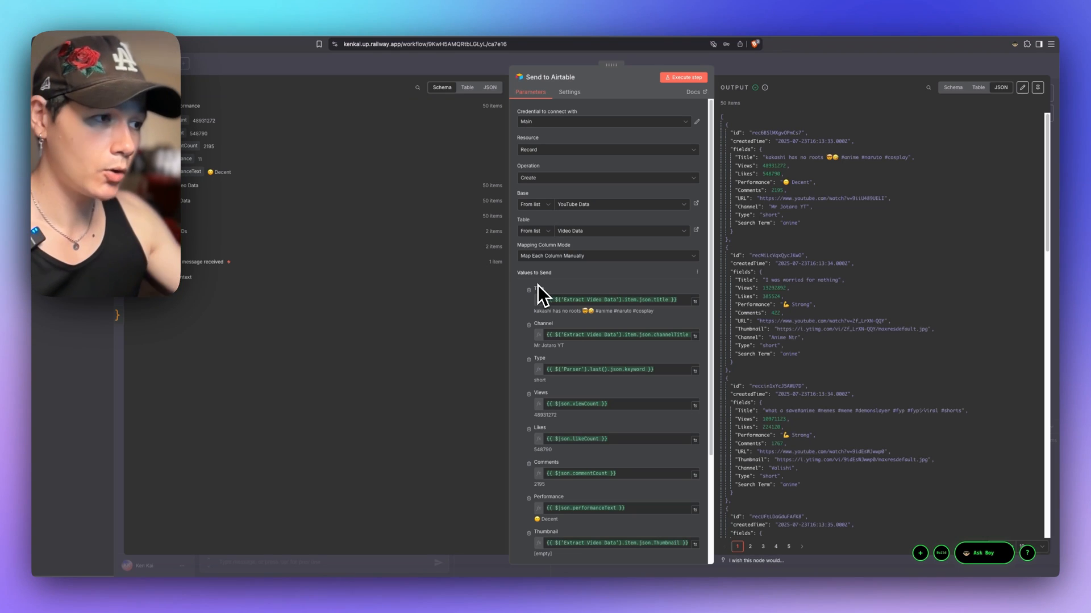
Step: Scroll the Send to Airtable mappings for Title, Channel, Views, Likes, Comments and Performance
scroll(down, 3)
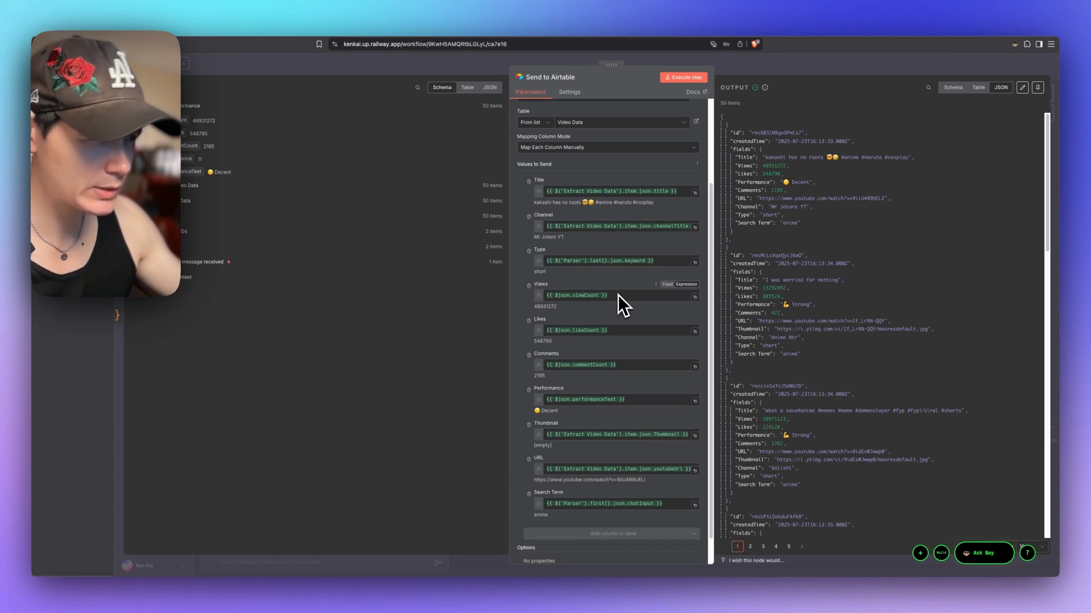
mouse_move(633, 305)
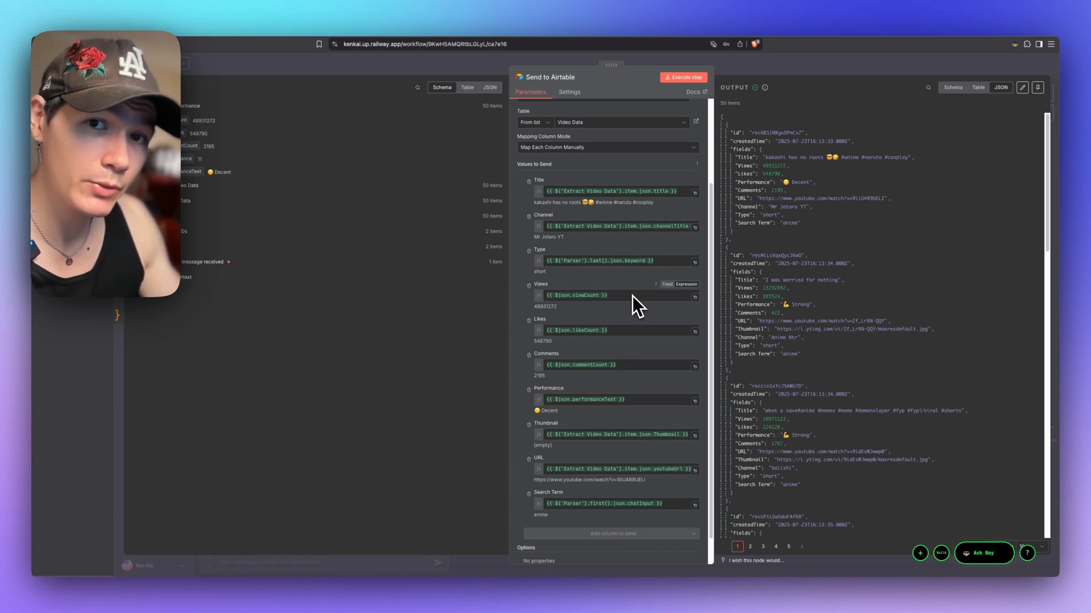